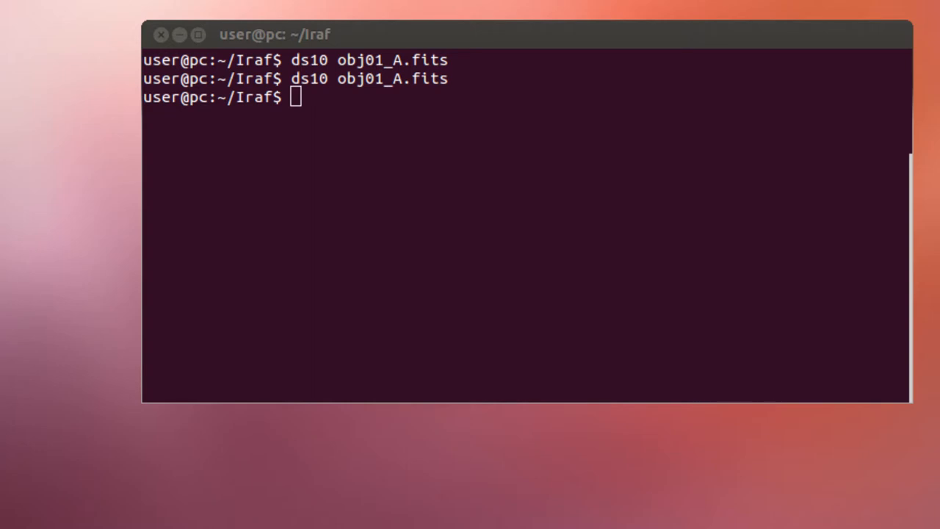
Display obj01_A.fits in ds9 with the ds10 command to inspect its defects
{"action": "type", "text": "ds10 obj01_A.fits"}
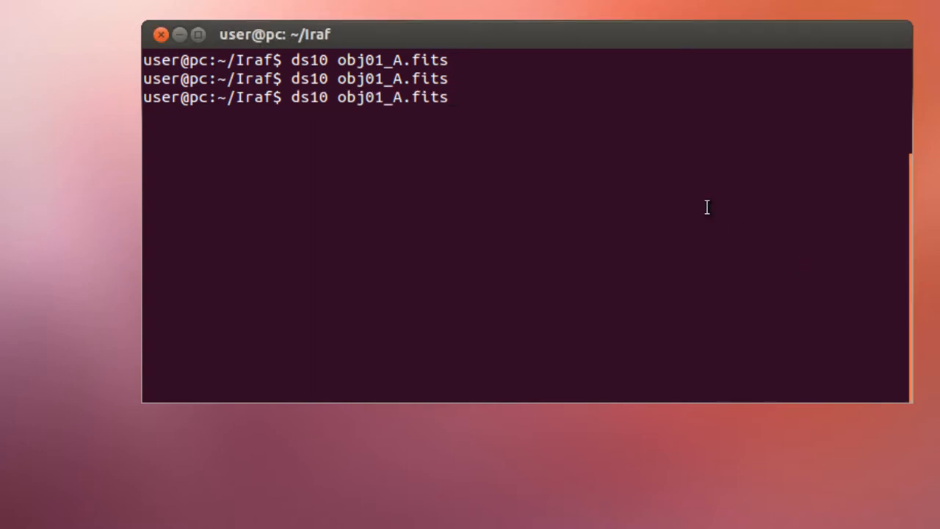
{"action": "key", "text": "Return"}
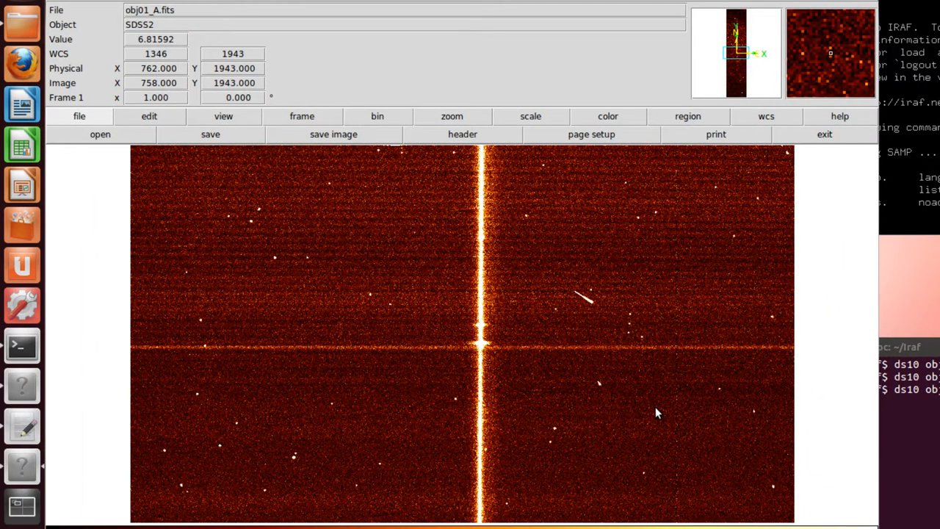
{"action": "mouse_move", "coordinate": [680, 371]}
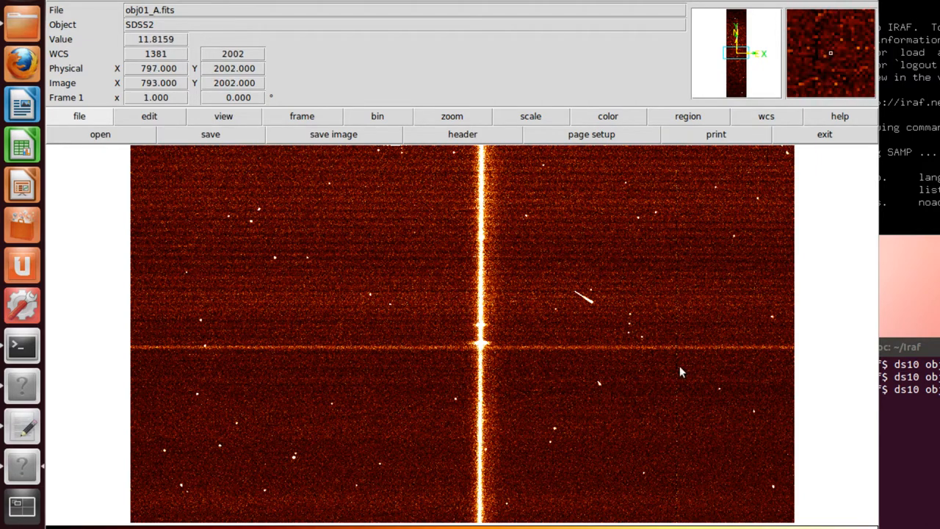
{"action": "mouse_move", "coordinate": [680, 373]}
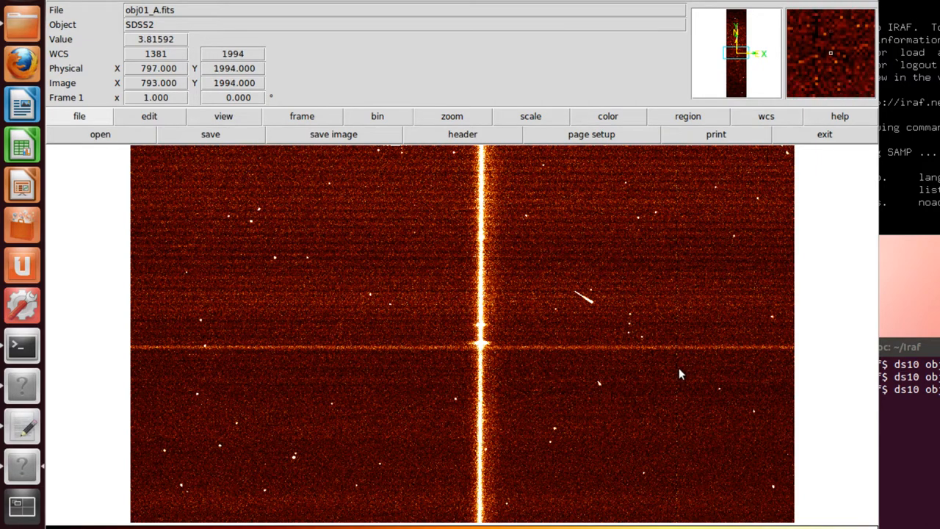
{"action": "mouse_move", "coordinate": [467, 190]}
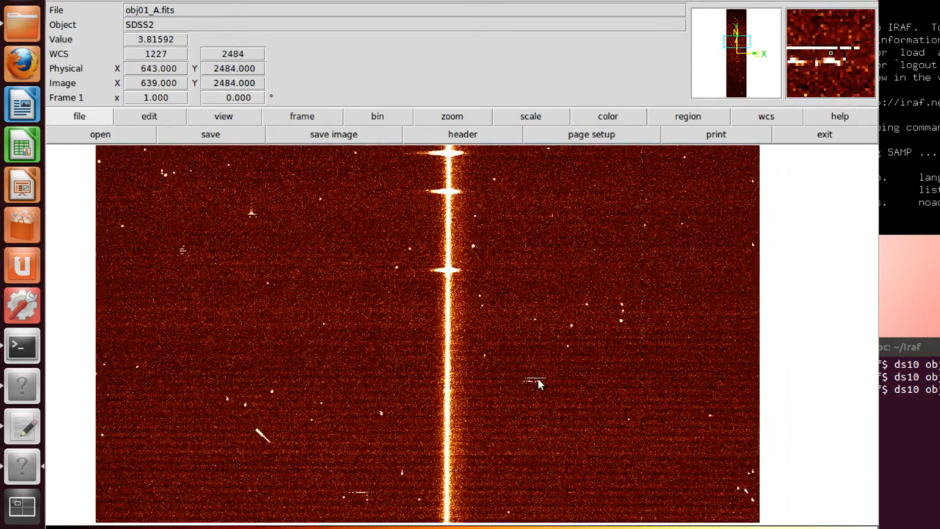
{"action": "mouse_move", "coordinate": [313, 475]}
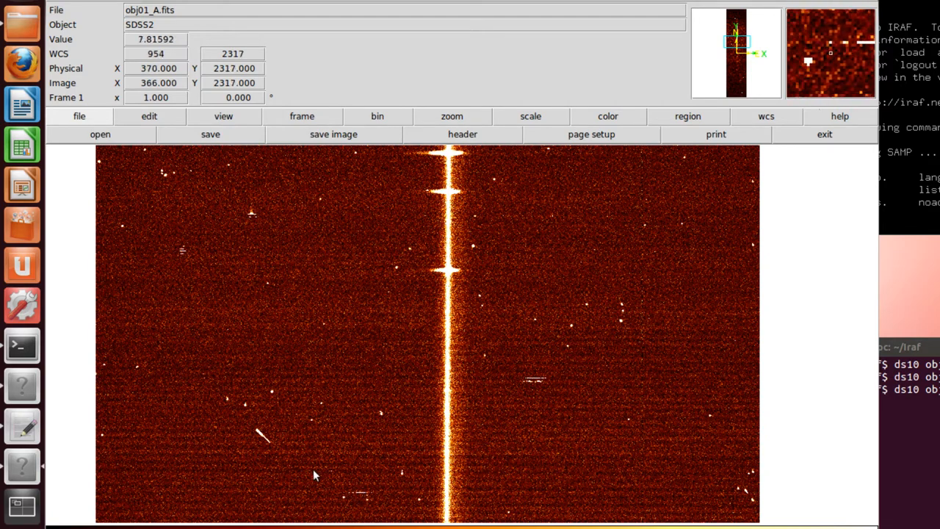
{"action": "mouse_move", "coordinate": [184, 255]}
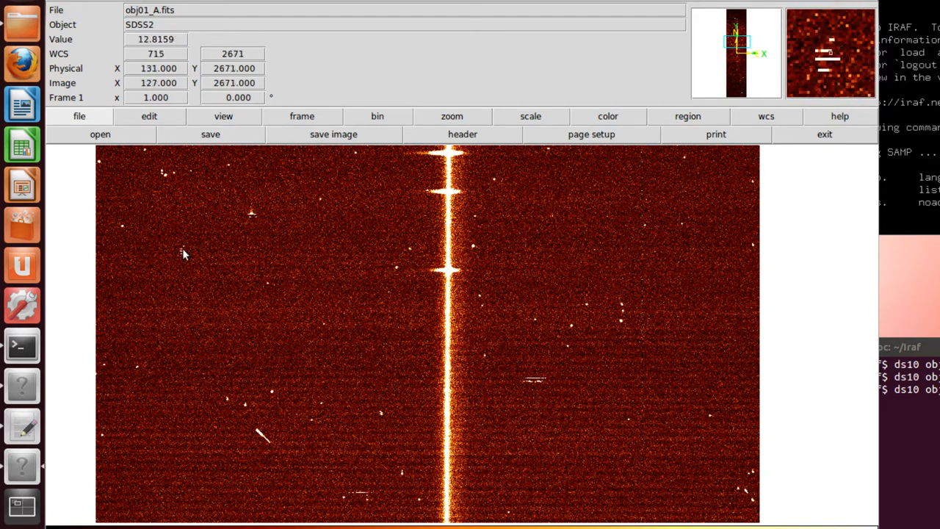
{"action": "mouse_move", "coordinate": [182, 252]}
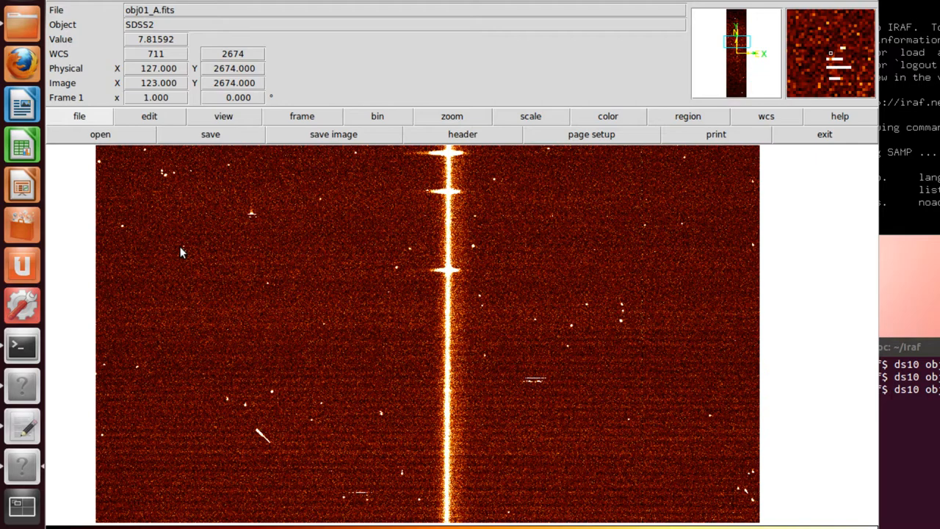
{"action": "mouse_move", "coordinate": [22, 225]}
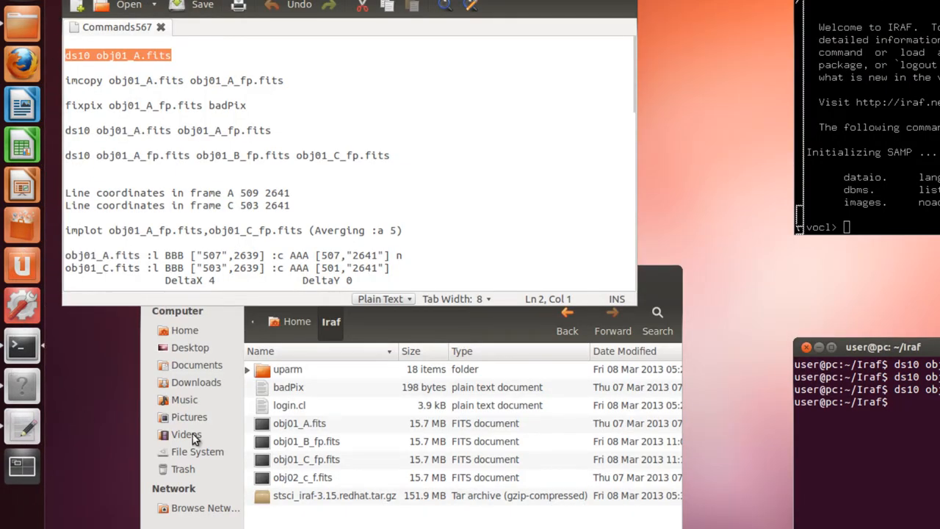
{"action": "mouse_move", "coordinate": [305, 397]}
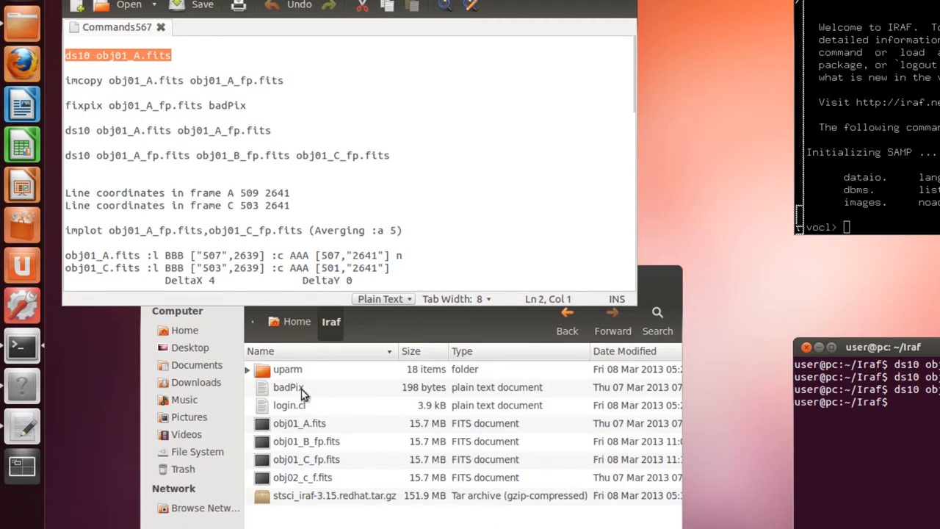
Open the badPix bad-pixel region list from the Iraf folder in gedit
{"action": "double_click", "coordinate": [289, 387]}
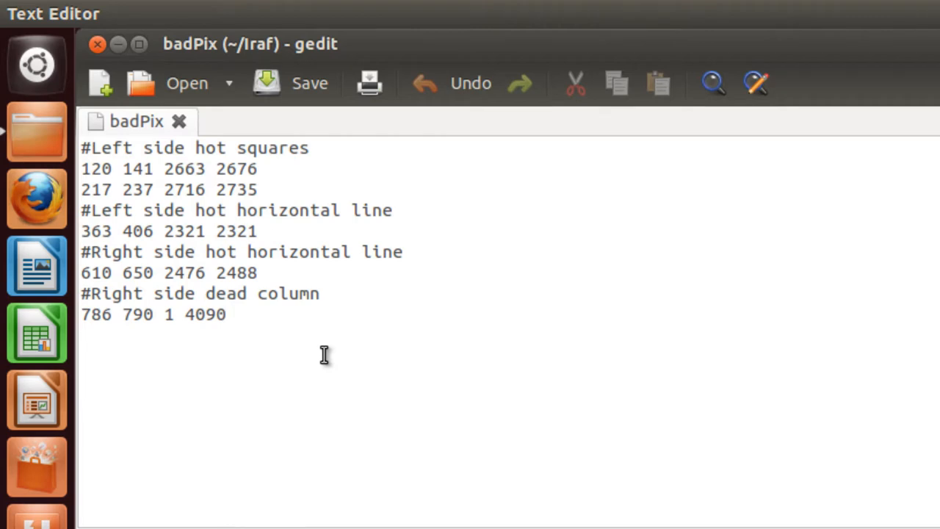
{"action": "left_click", "coordinate": [228, 314]}
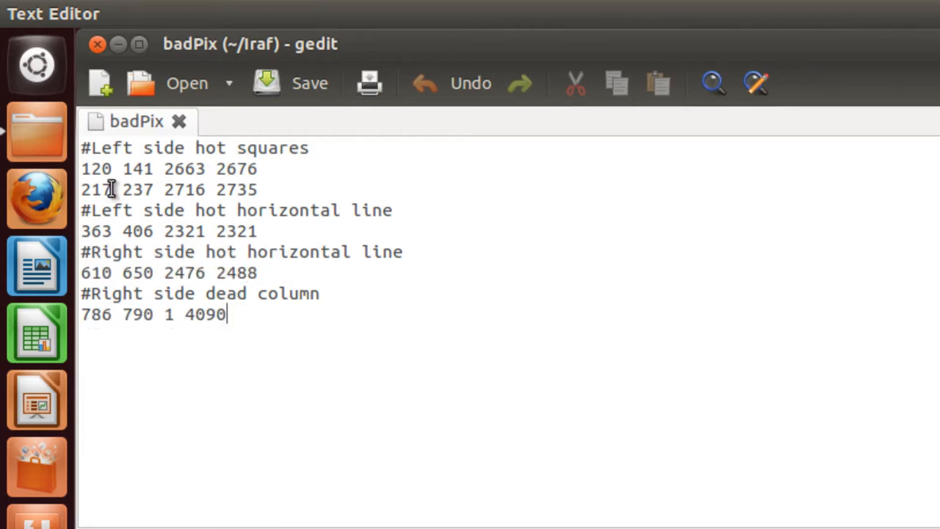
{"action": "mouse_move", "coordinate": [191, 148]}
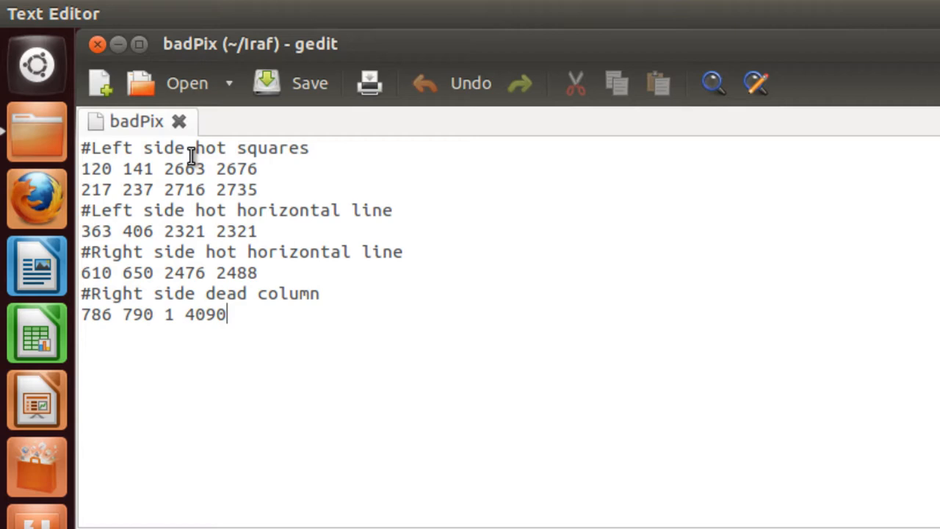
{"action": "mouse_move", "coordinate": [160, 180]}
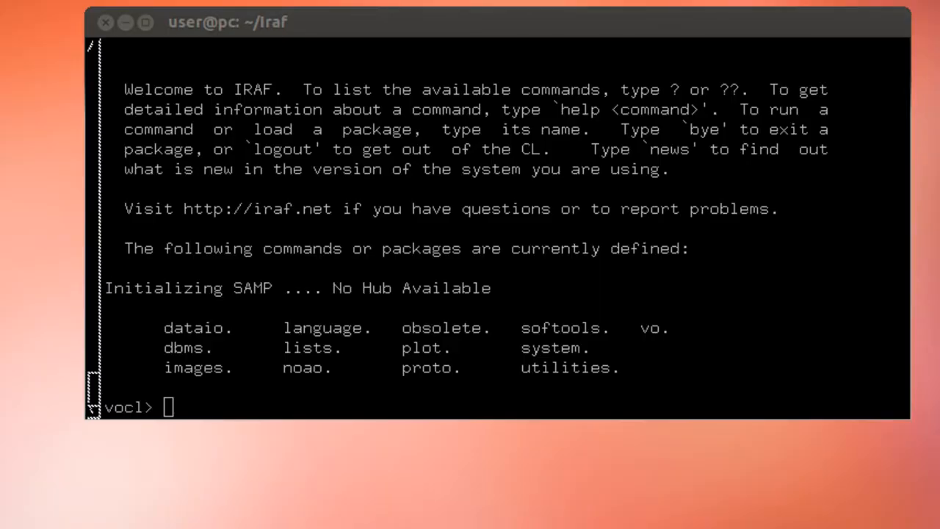
Copy obj01_A.fits to obj01_A_fp.fits and run fixpix on the copy using badPix
{"action": "type", "text": "imcopy obj01_A.fits obj01_A_fp.fits"}
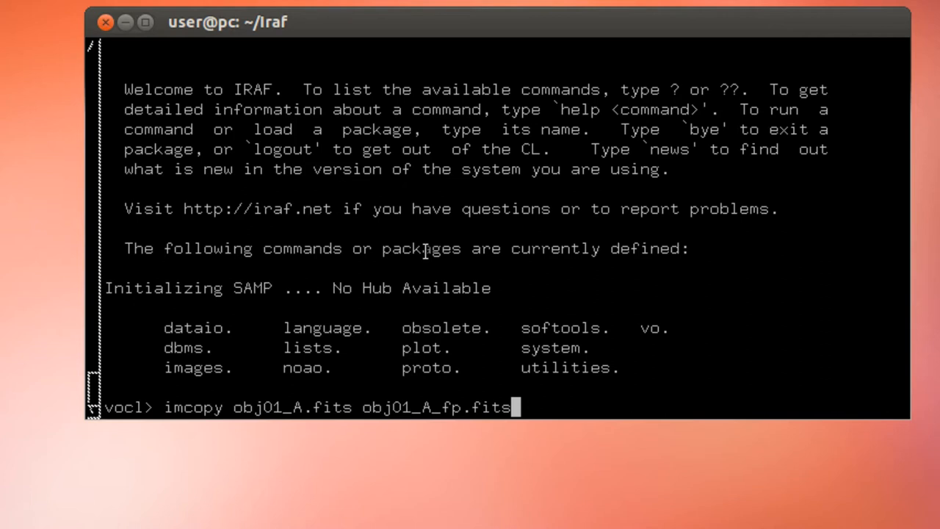
{"action": "mouse_move", "coordinate": [650, 272]}
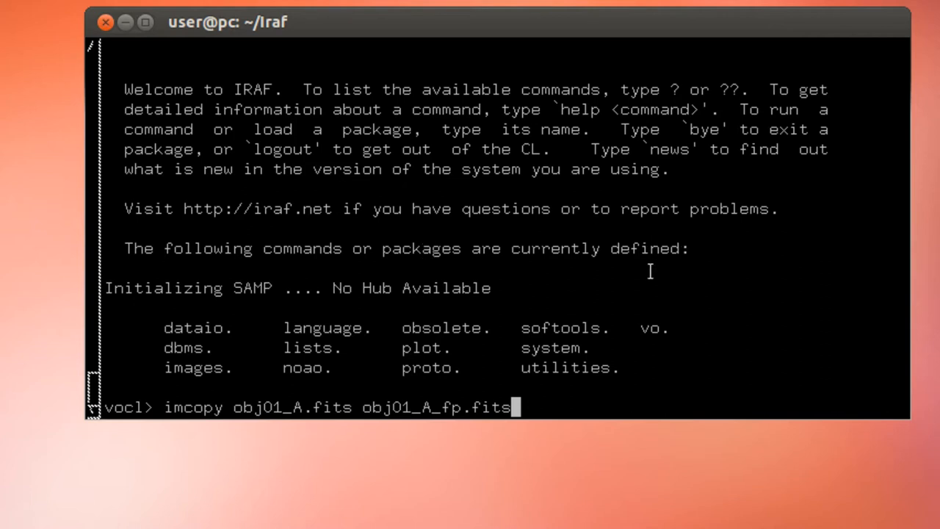
{"action": "key", "text": "Return"}
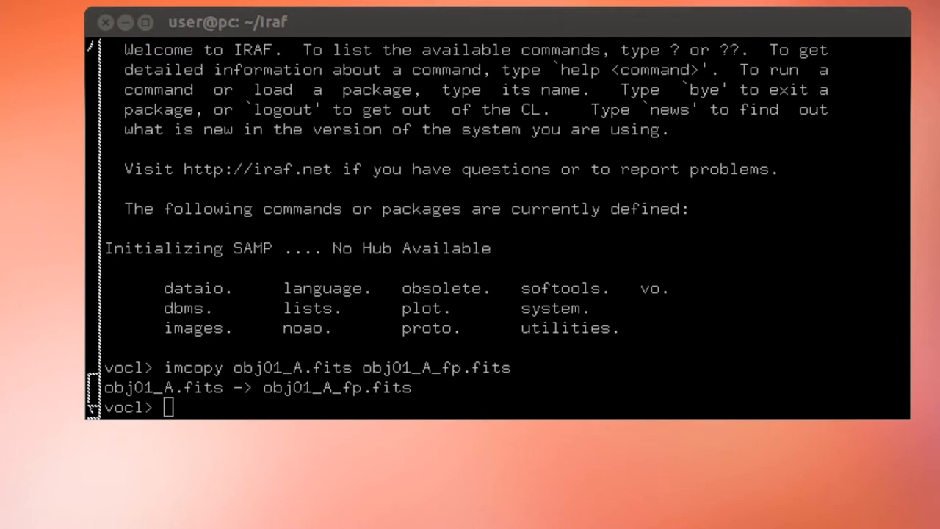
{"action": "type", "text": "fixpix obj01_A_fp.fits badPix"}
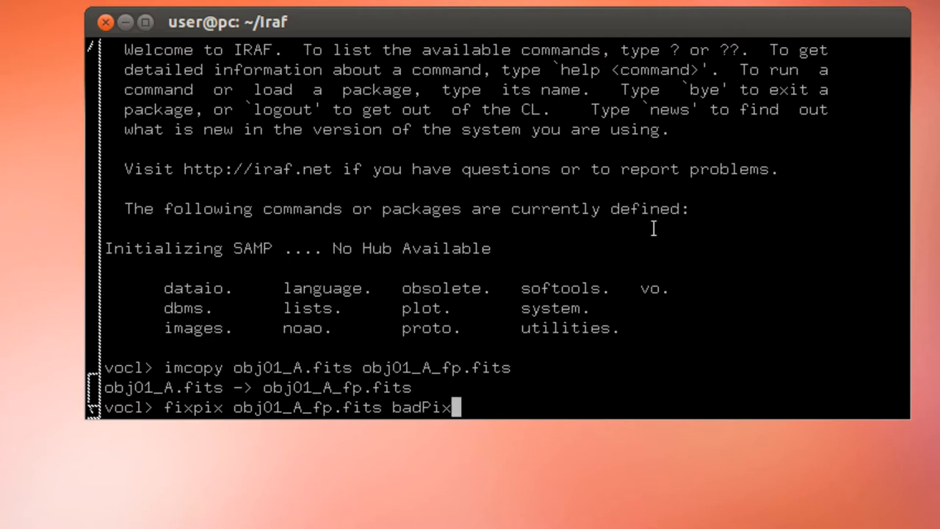
{"action": "key", "text": "Return"}
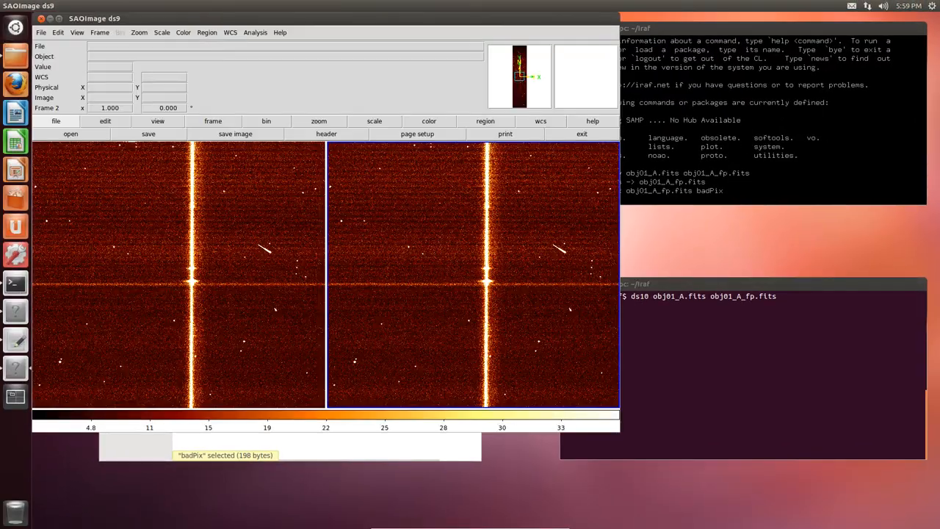
Blink the original and fixpix-corrected frames in ds9, then close ds9
{"action": "left_click", "coordinate": [691, 344]}
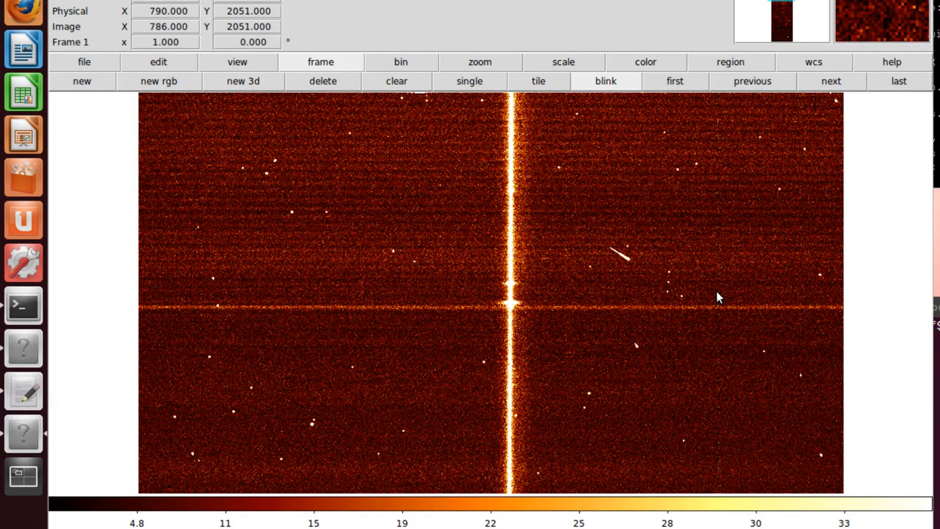
{"action": "mouse_move", "coordinate": [729, 184]}
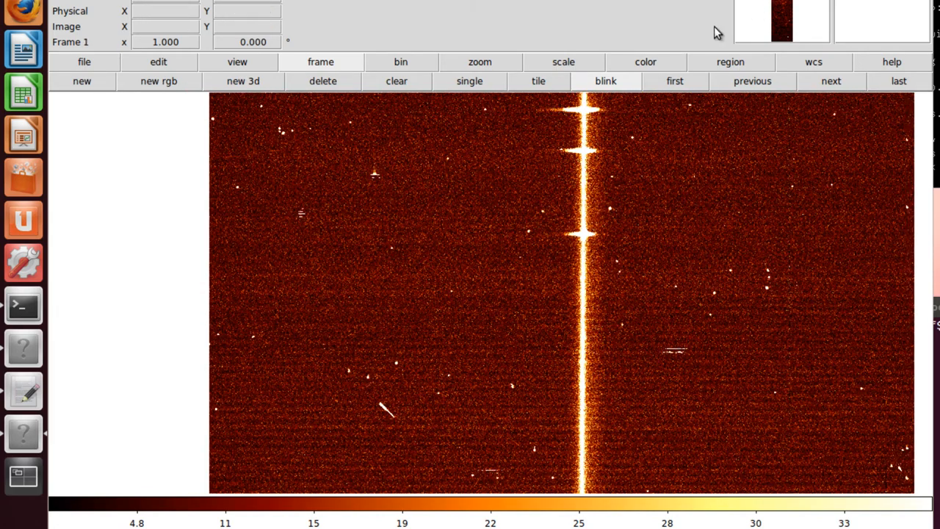
{"action": "mouse_move", "coordinate": [485, 466]}
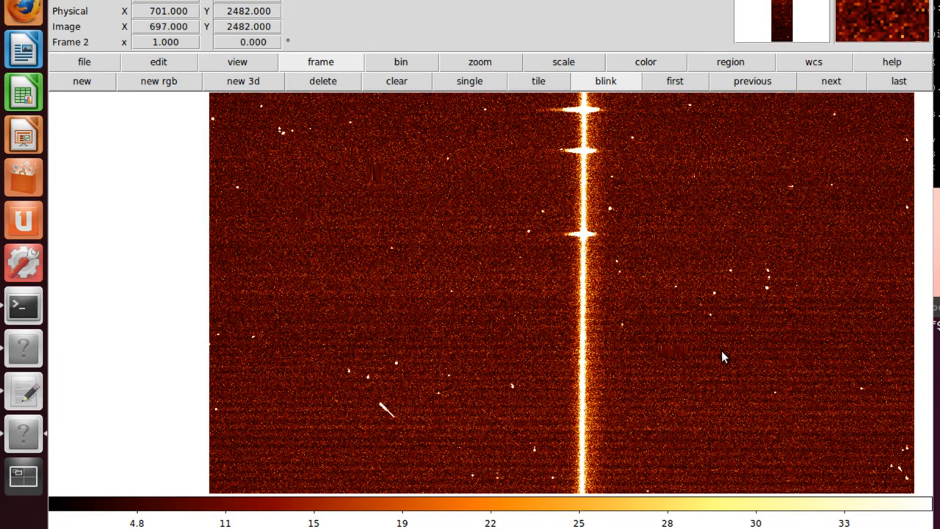
{"action": "mouse_move", "coordinate": [723, 358]}
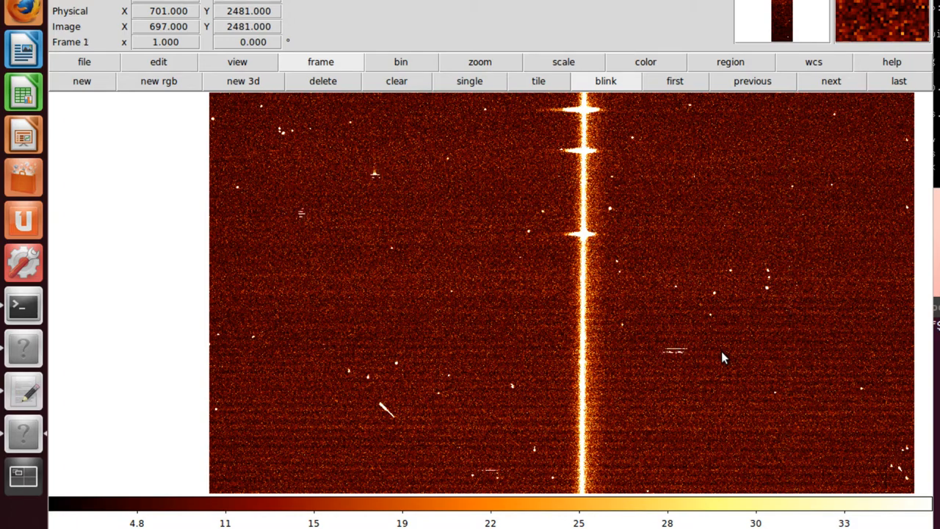
{"action": "left_click", "coordinate": [831, 81]}
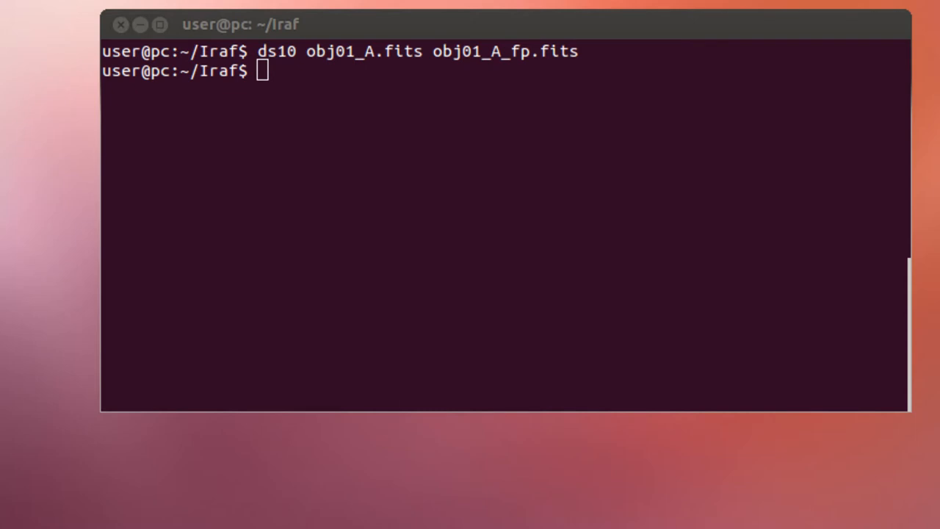
Load obj01_A_fp, obj01_B_fp and obj01_C_fp into ds9 and show them in single-frame view
{"action": "type", "text": "ds10 obj01_A_fp.fits obj01_B_fp.fits obj01_C_fp.fits"}
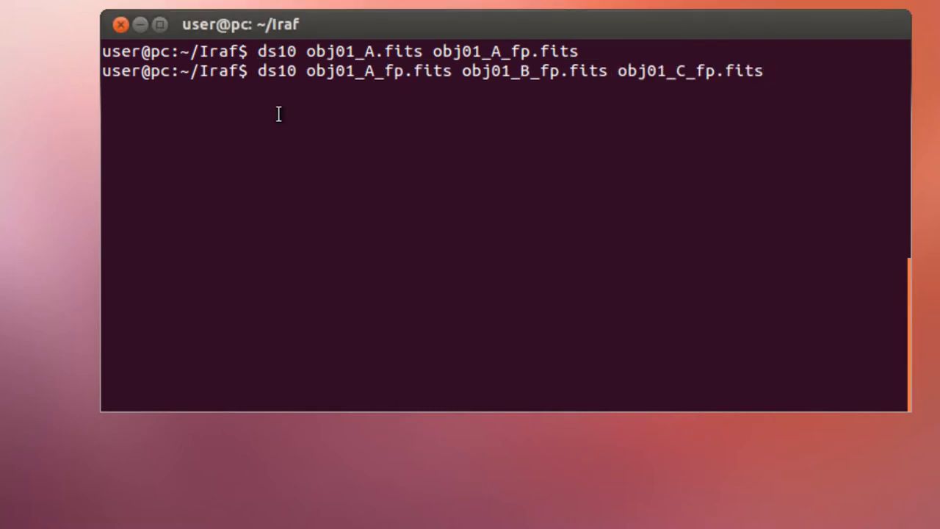
{"action": "key", "text": "Return"}
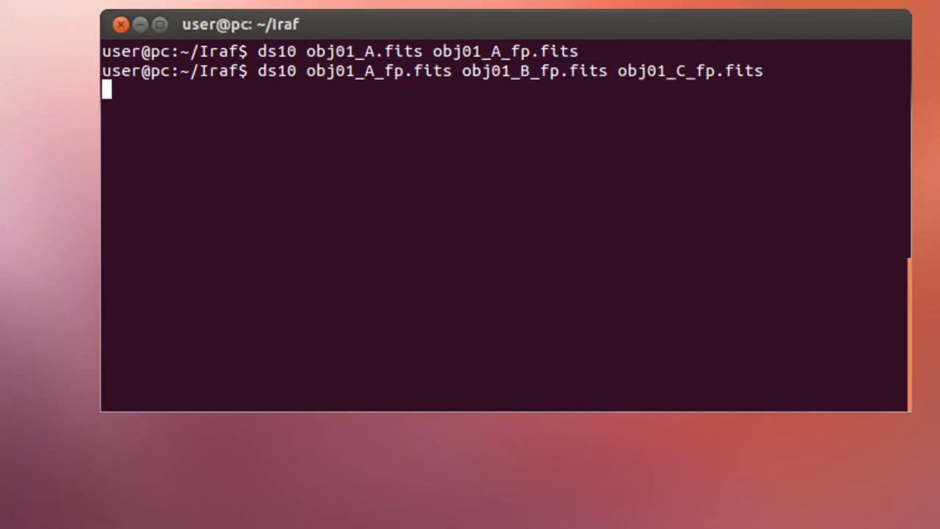
{"action": "key", "text": "Return"}
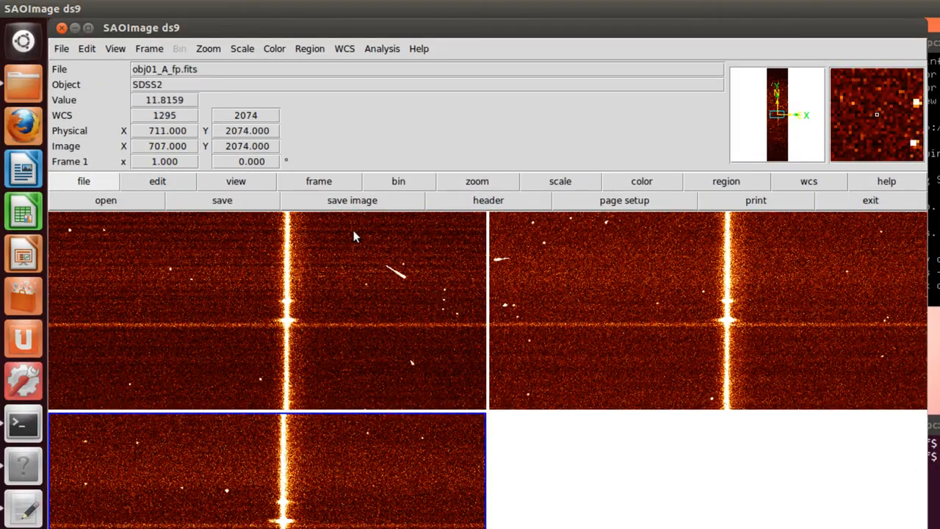
{"action": "left_click", "coordinate": [149, 49]}
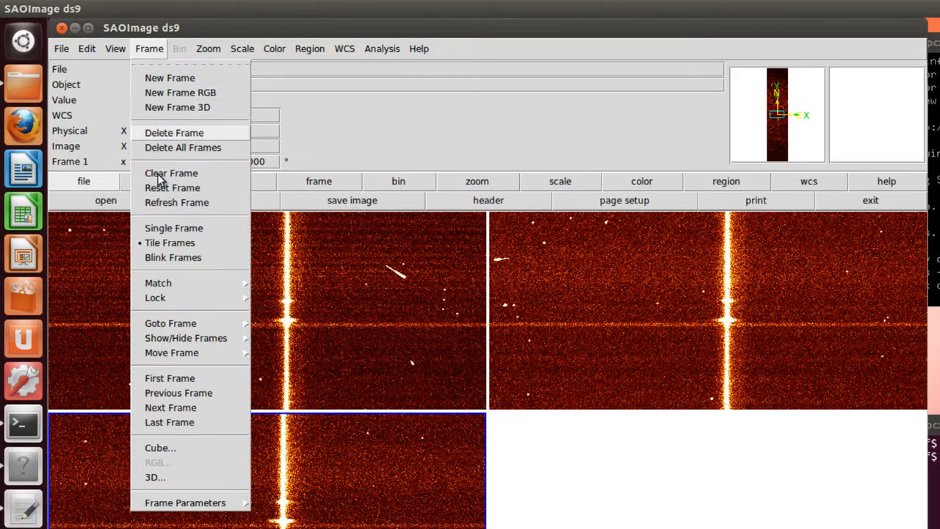
{"action": "left_click", "coordinate": [174, 228]}
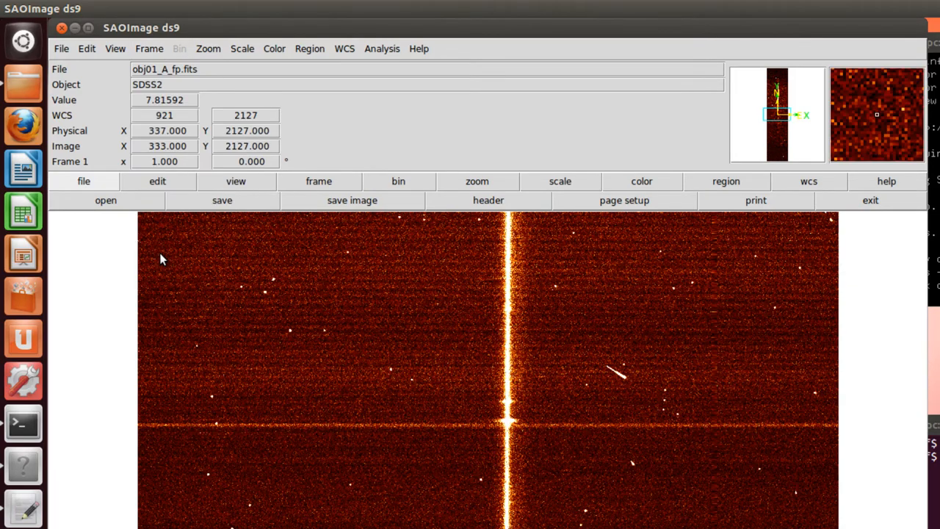
{"action": "mouse_move", "coordinate": [493, 445]}
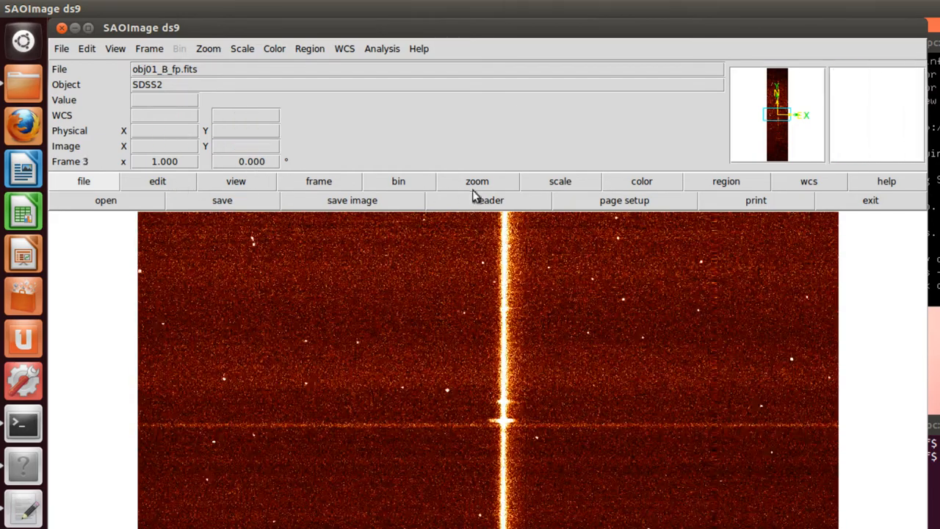
Tile the obj01_A_fp, obj01_B_fp and obj01_C_fp frames side by side in ds9
{"action": "left_click", "coordinate": [318, 181]}
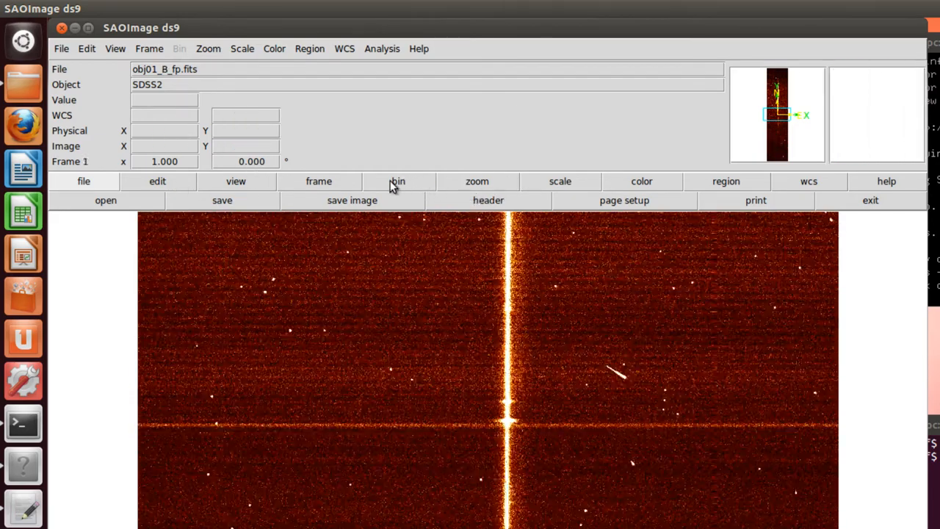
{"action": "left_click", "coordinate": [319, 181]}
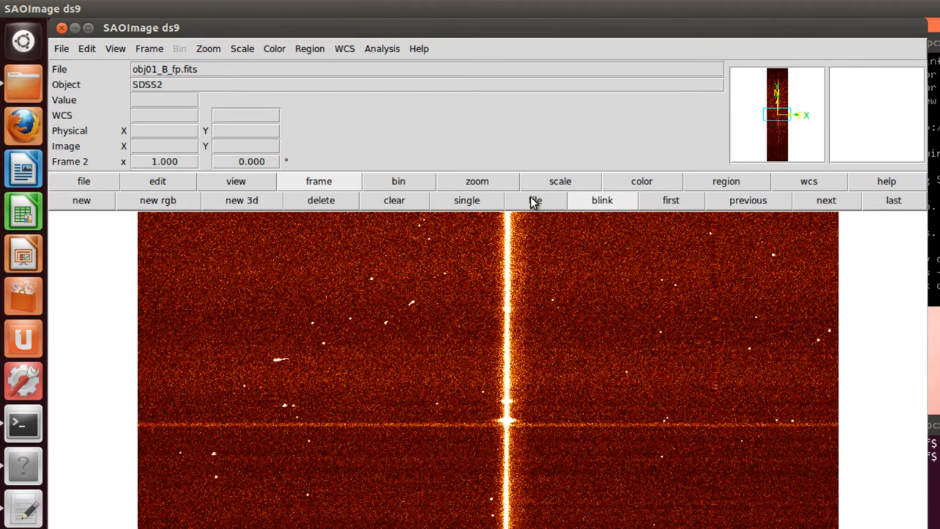
{"action": "left_click", "coordinate": [535, 200]}
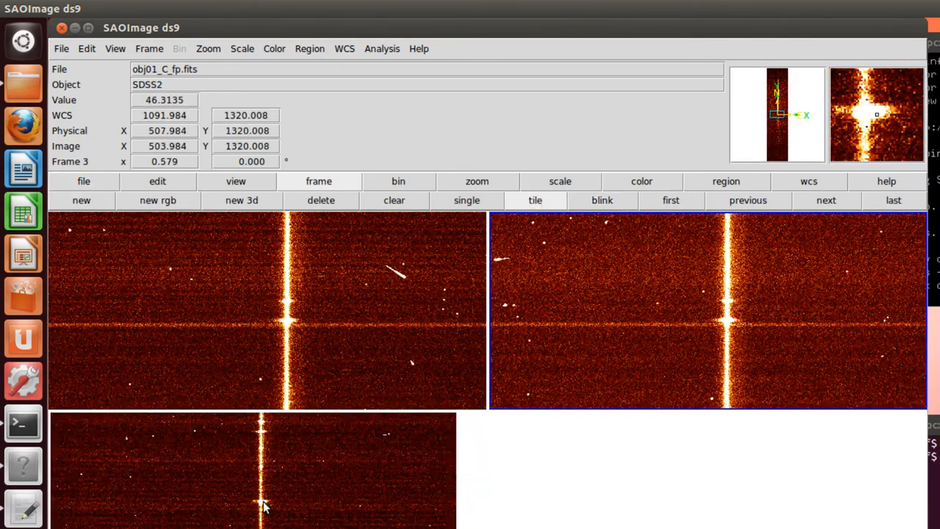
{"action": "key", "text": "space"}
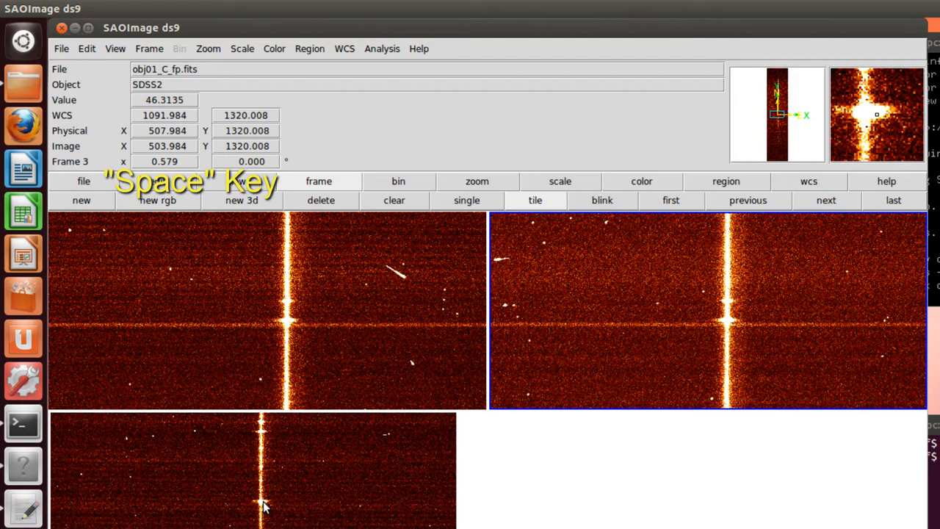
{"action": "mouse_move", "coordinate": [278, 460]}
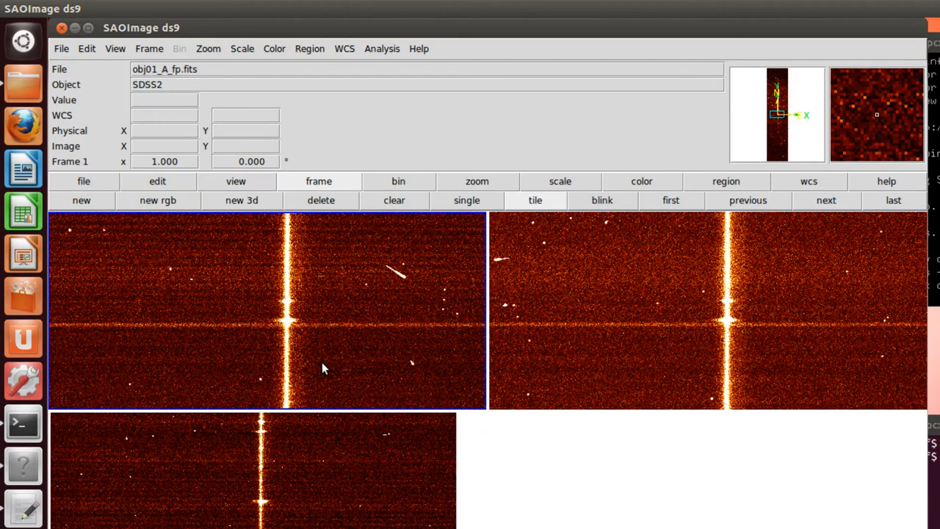
{"action": "mouse_move", "coordinate": [140, 216]}
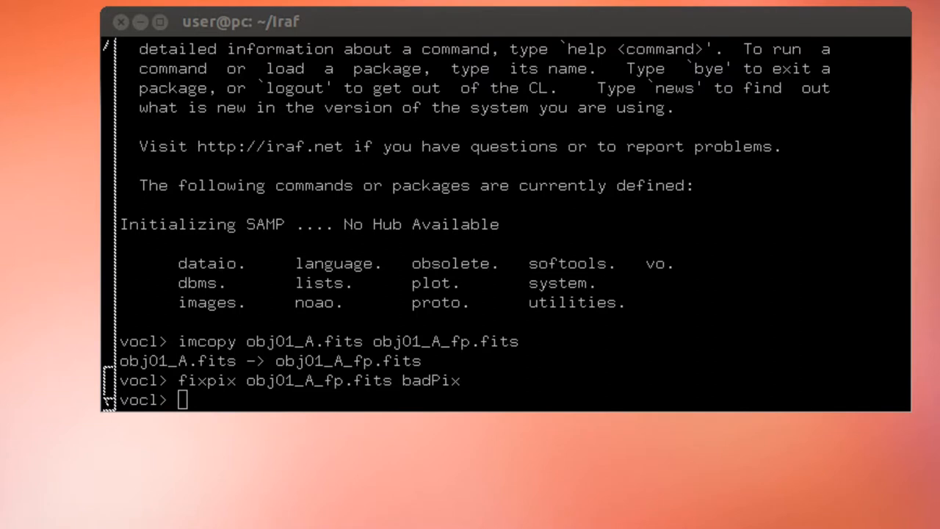
Run implot on obj01_A_fp.fits and obj01_C_fp.fits
{"action": "type", "text": "implot obj01_A_fp.fits,obj01_C_fp.fits"}
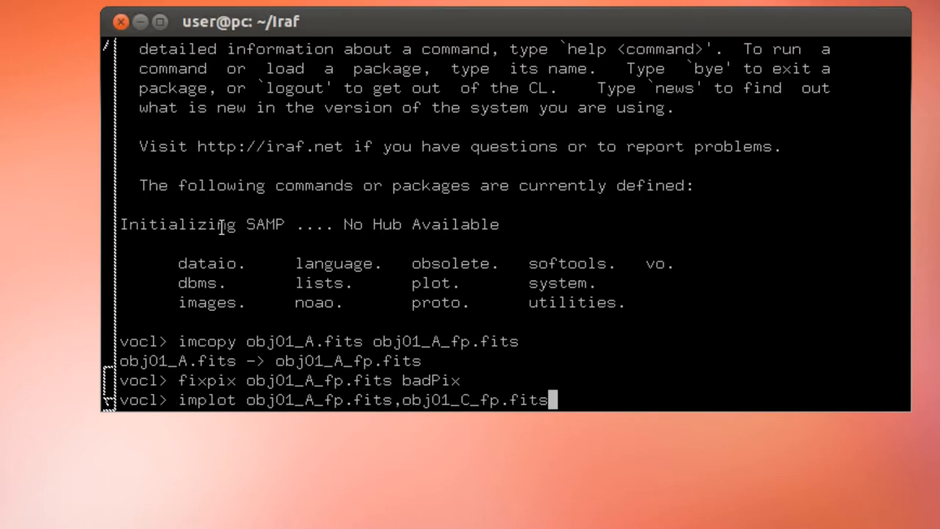
{"action": "mouse_move", "coordinate": [662, 262]}
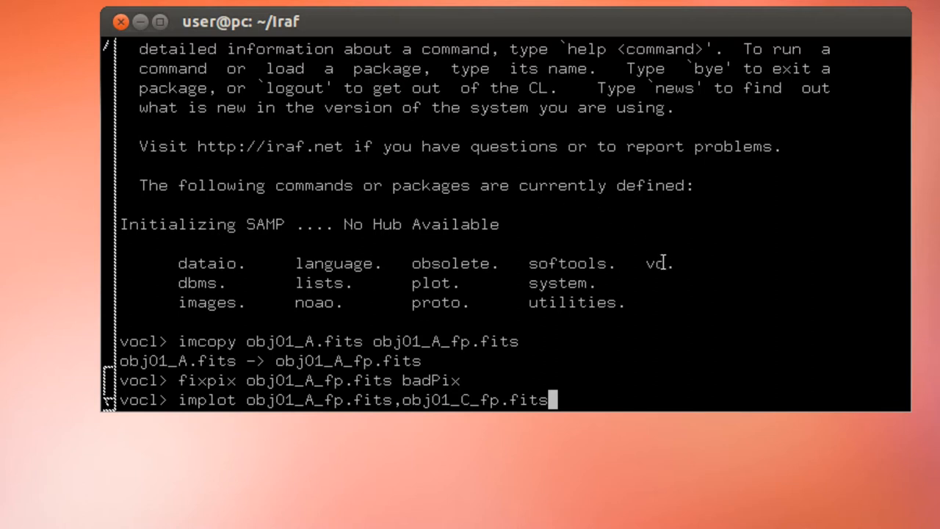
{"action": "key", "text": "Return"}
{"action": "type", "text": ":l"}
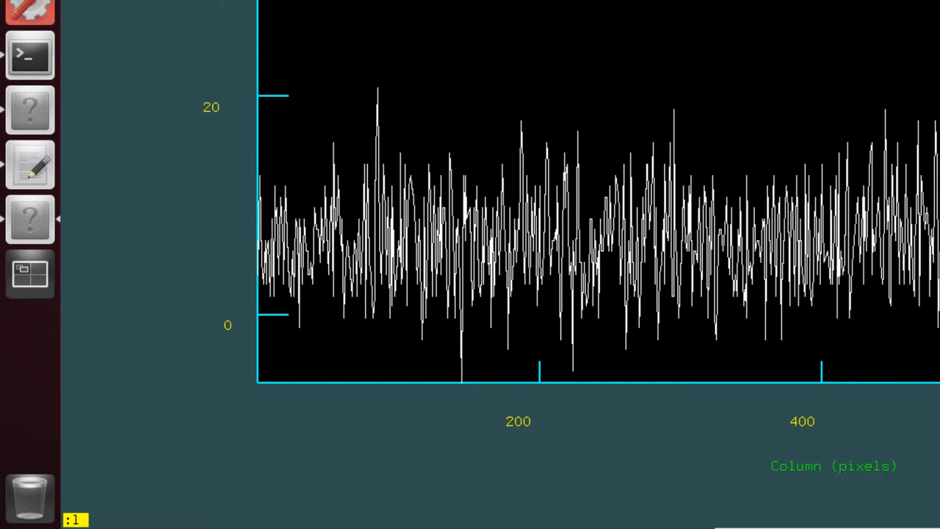
Expand obj01_A_fp's column profile at line 2641 and read pixel (507,2641) as 1036.8
{"action": "type", "text": "2641"}
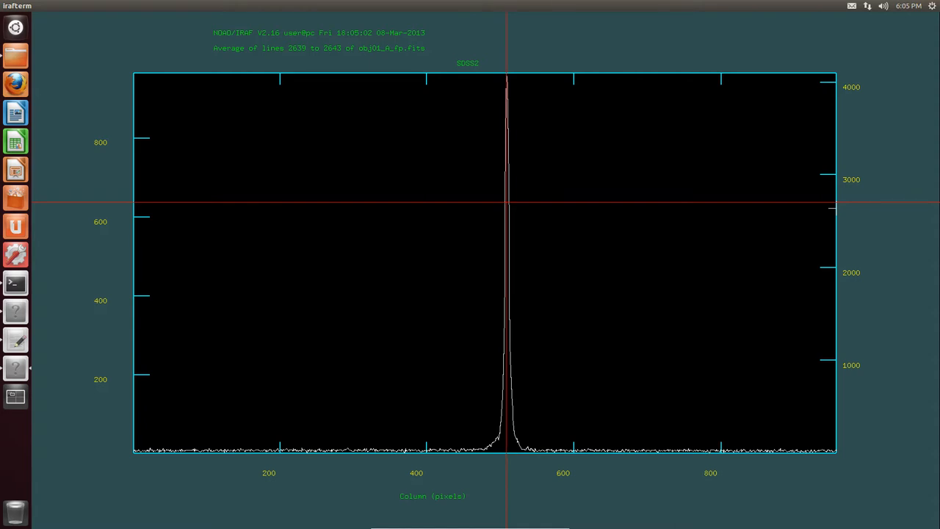
{"action": "key", "text": "e"}
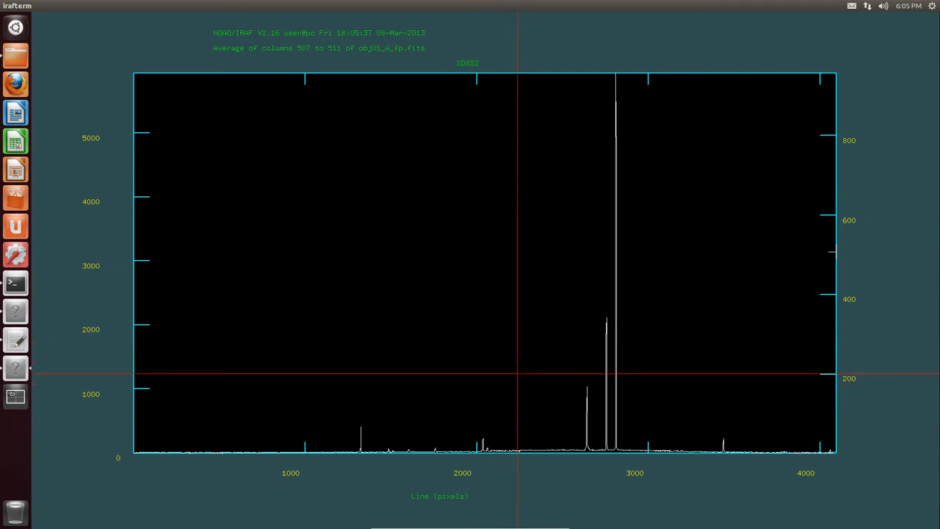
{"action": "mouse_move", "coordinate": [493, 417]}
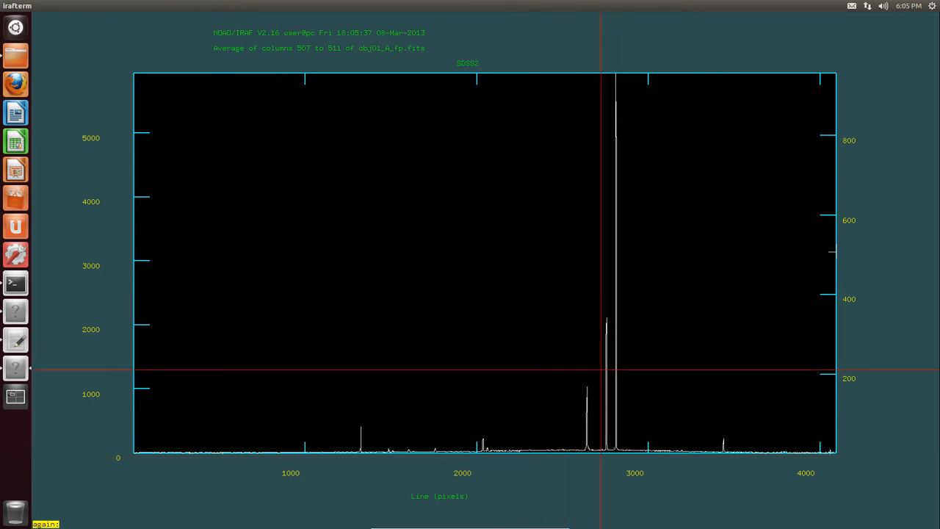
{"action": "key", "text": "space"}
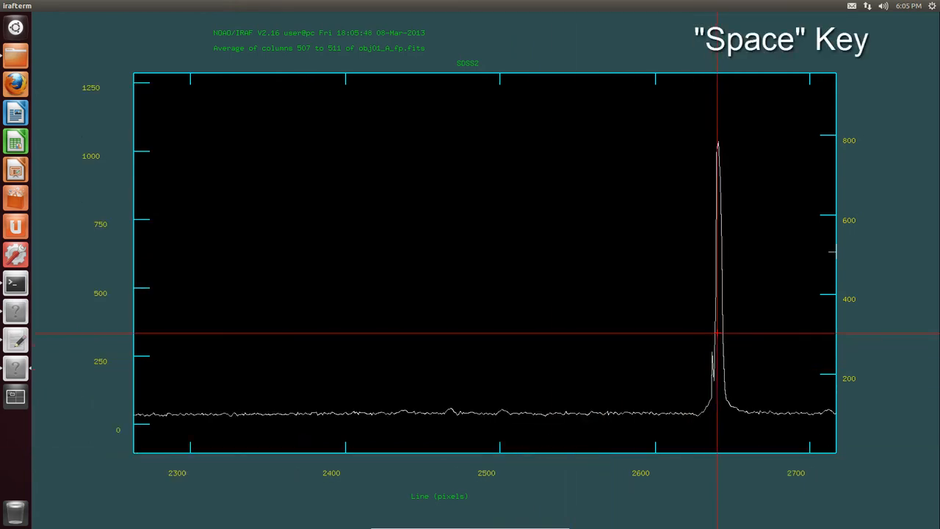
{"action": "key", "text": "space"}
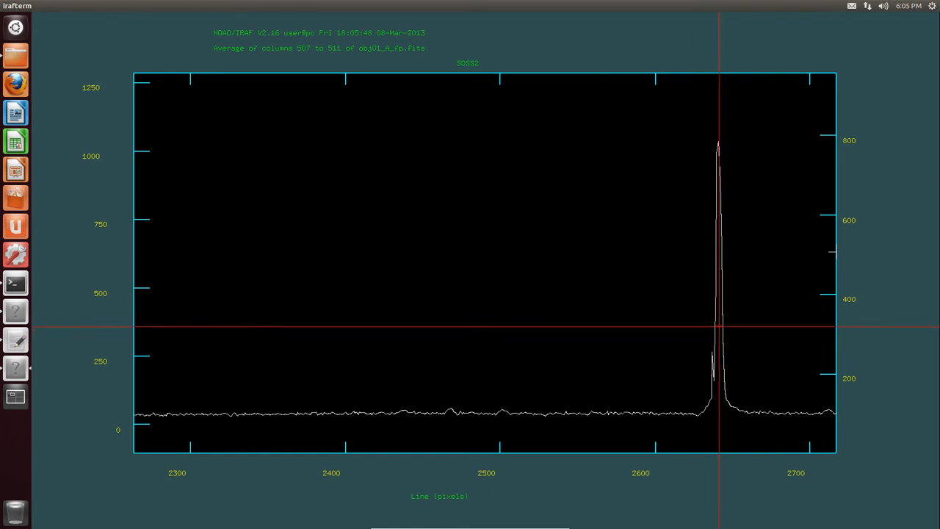
{"action": "key", "text": "space"}
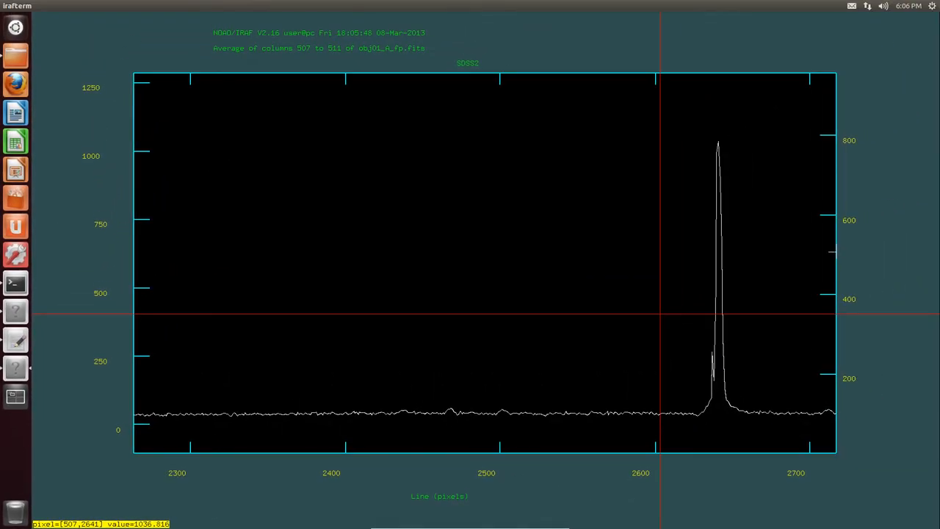
Switch implot to obj01_C_fp.fits, plotting averaged columns against line number
{"action": "key", "text": "n"}
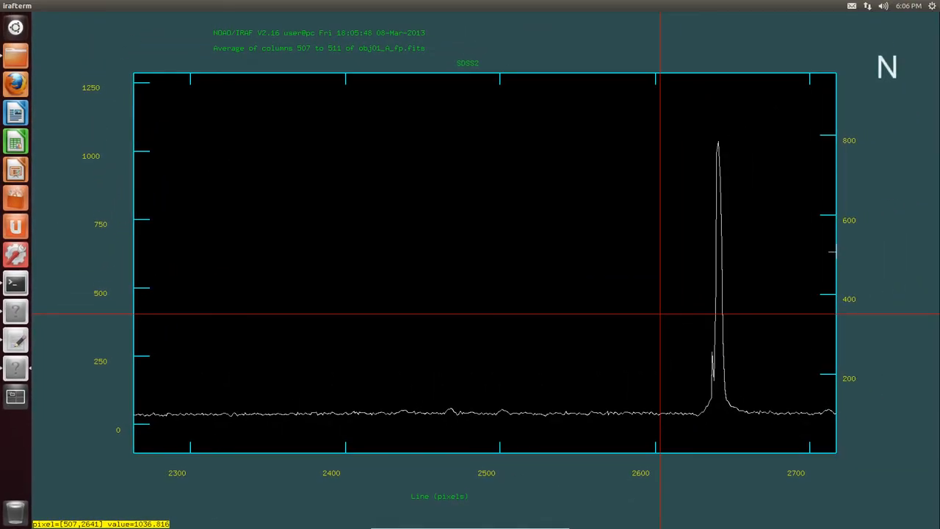
{"action": "mouse_move", "coordinate": [660, 315]}
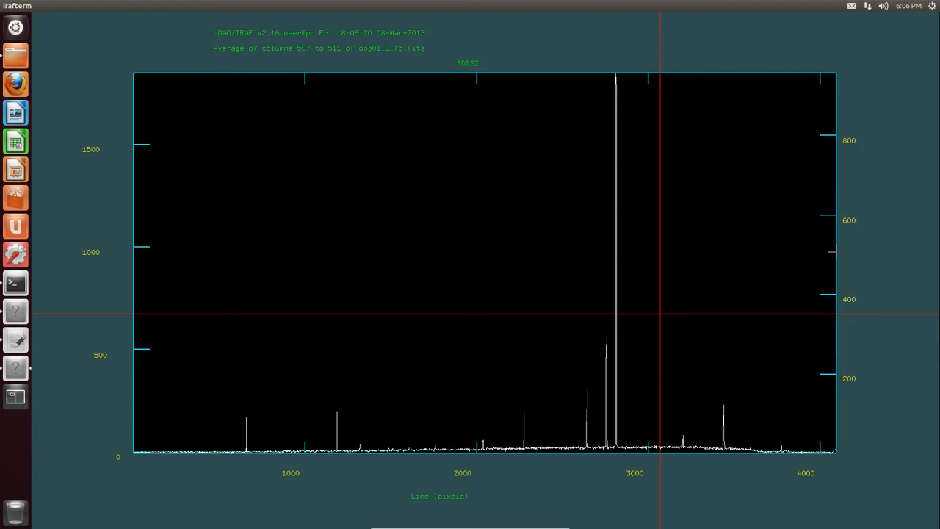
{"action": "key", "text": "m"}
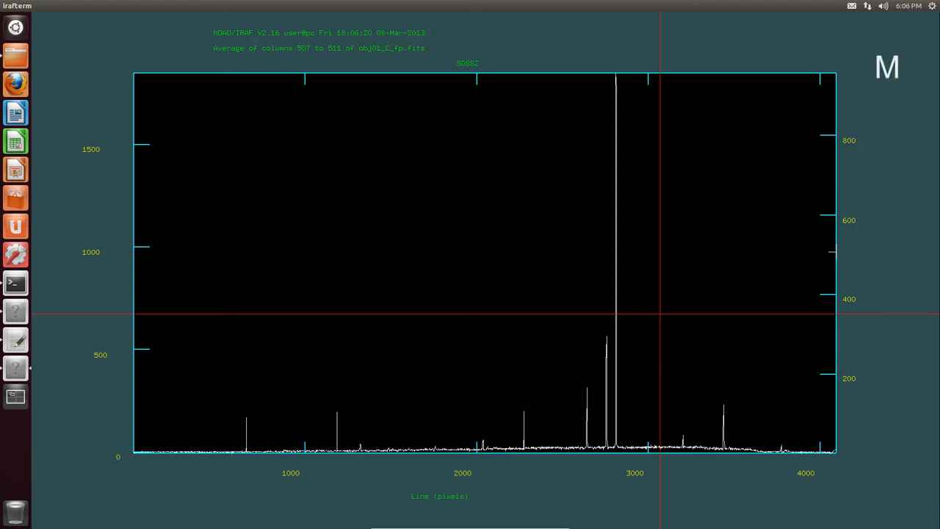
{"action": "key", "text": "n"}
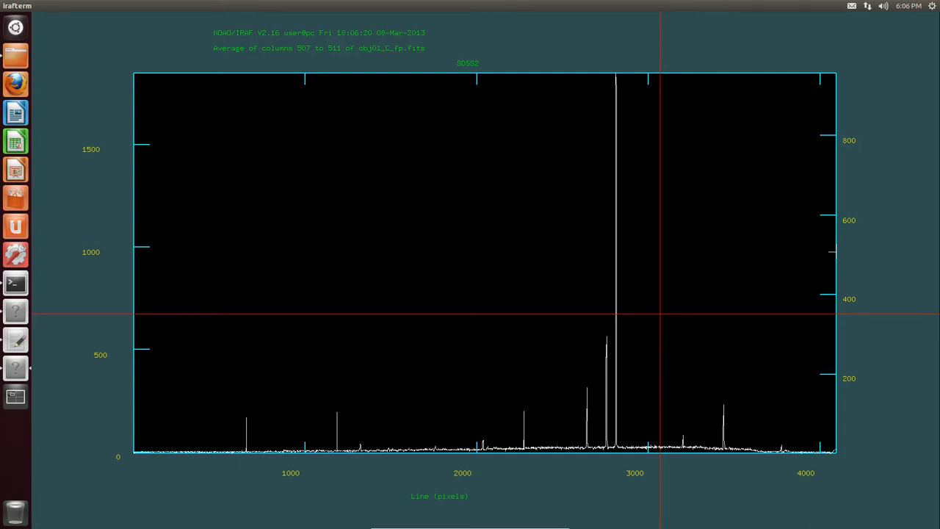
{"action": "mouse_move", "coordinate": [581, 315]}
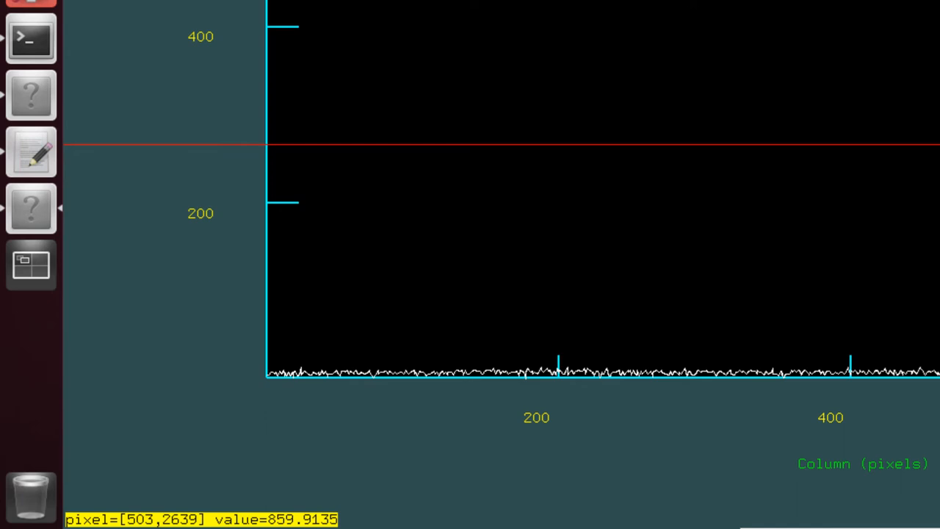
{"action": "mouse_move", "coordinate": [902, 167]}
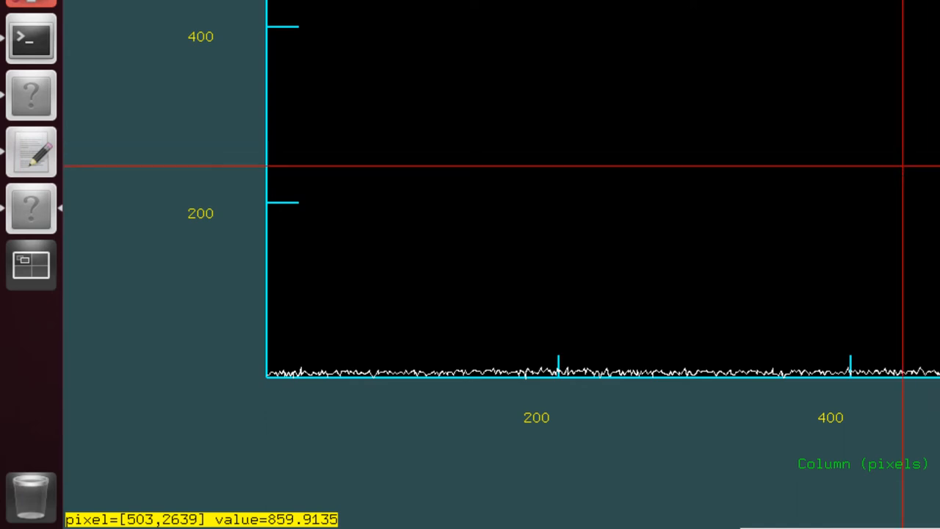
{"action": "mouse_move", "coordinate": [903, 167]}
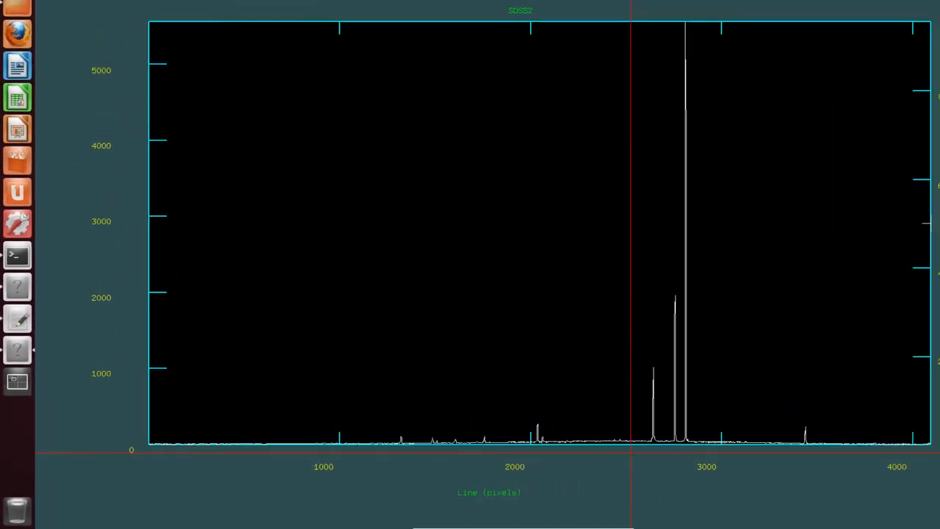
Expand the obj01_C_fp line plot around the ~1000-count peak near line 2645
{"action": "key", "text": "e"}
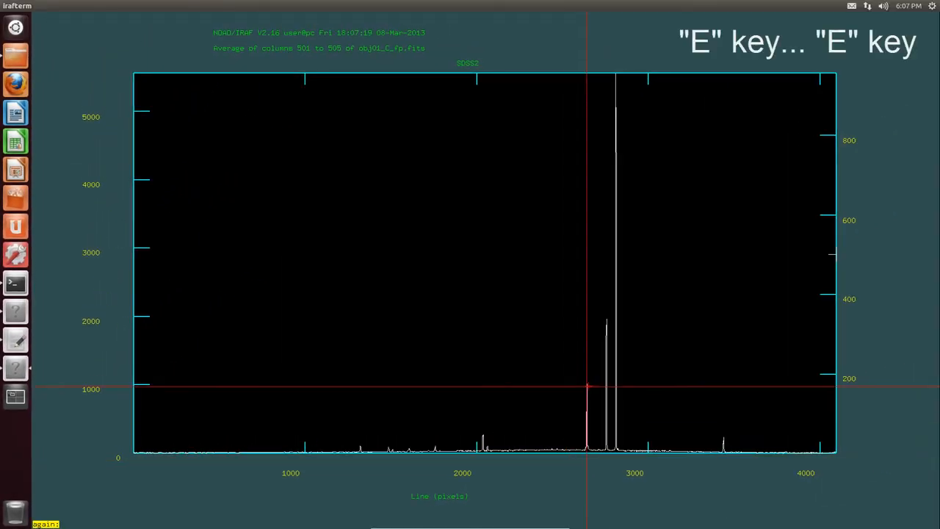
{"action": "key", "text": "e"}
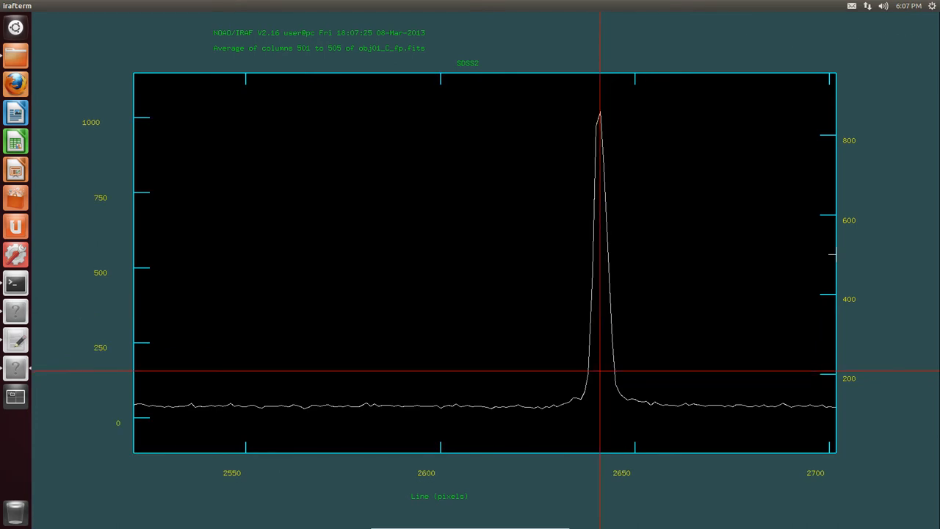
{"action": "mouse_move", "coordinate": [470, 368]}
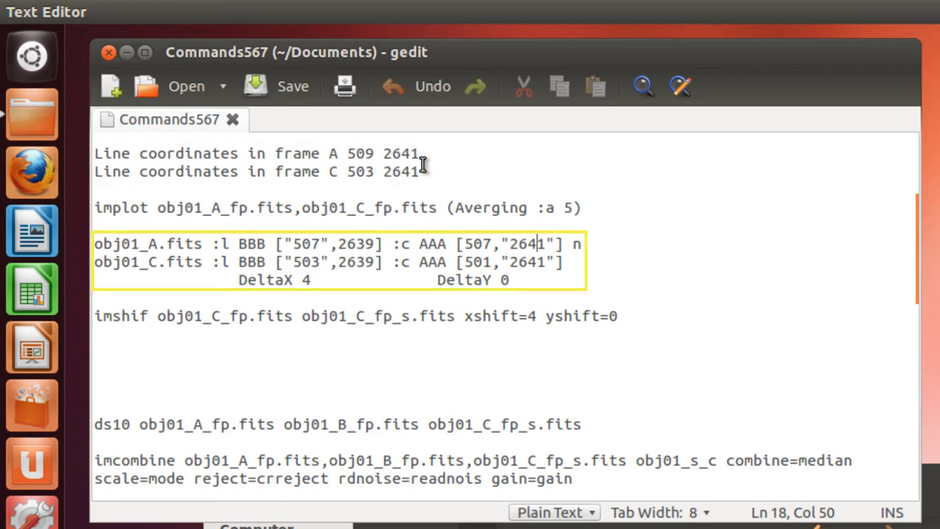
{"action": "mouse_move", "coordinate": [444, 186]}
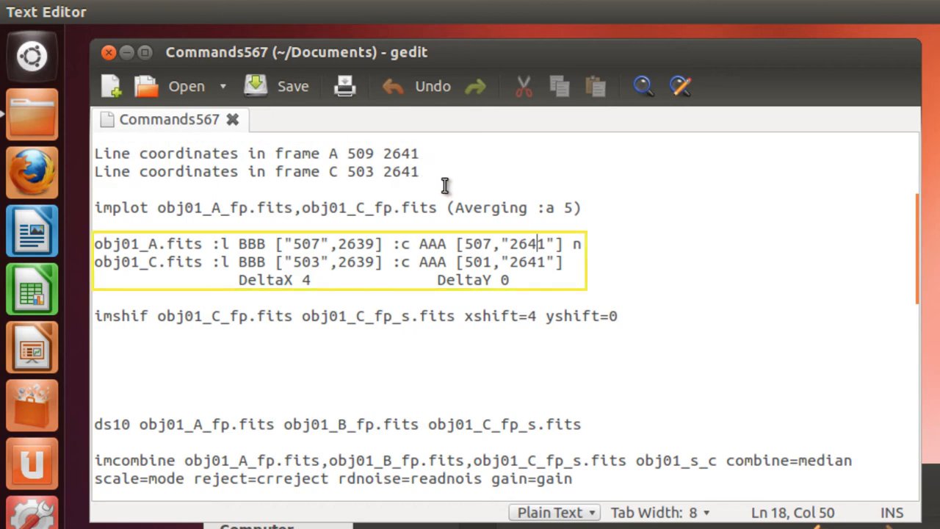
{"action": "mouse_move", "coordinate": [445, 208]}
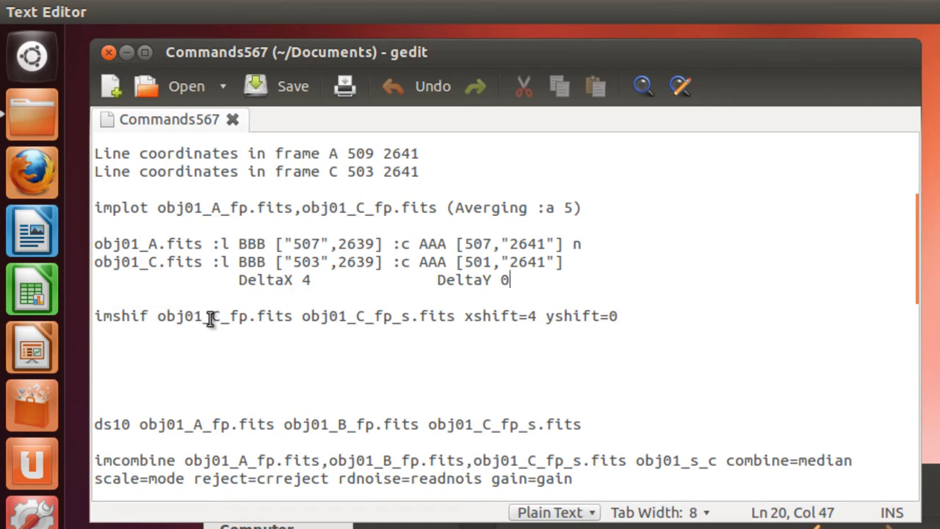
{"action": "mouse_move", "coordinate": [281, 316]}
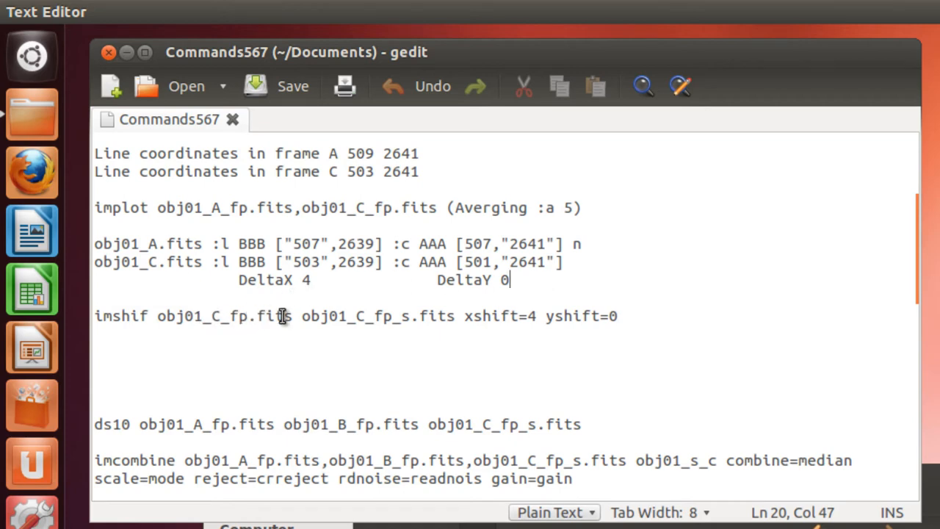
{"action": "mouse_move", "coordinate": [514, 323]}
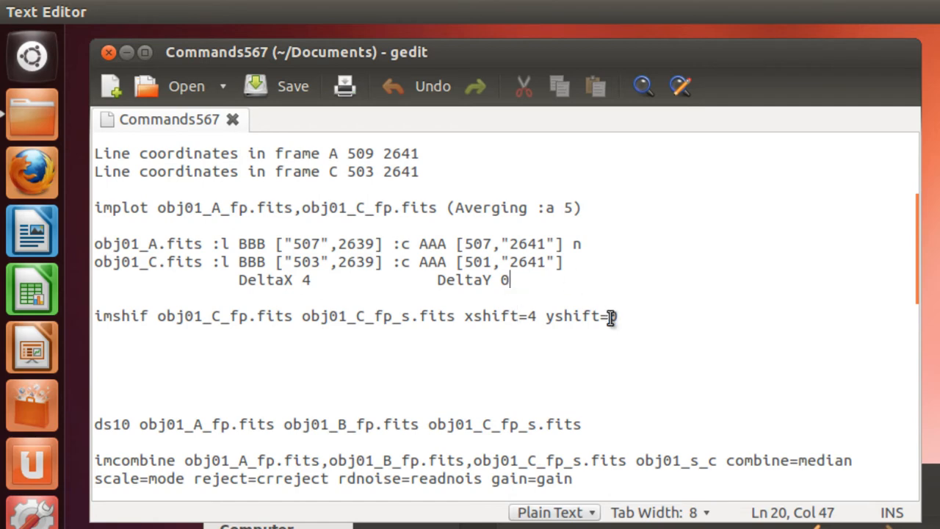
{"action": "mouse_move", "coordinate": [614, 325]}
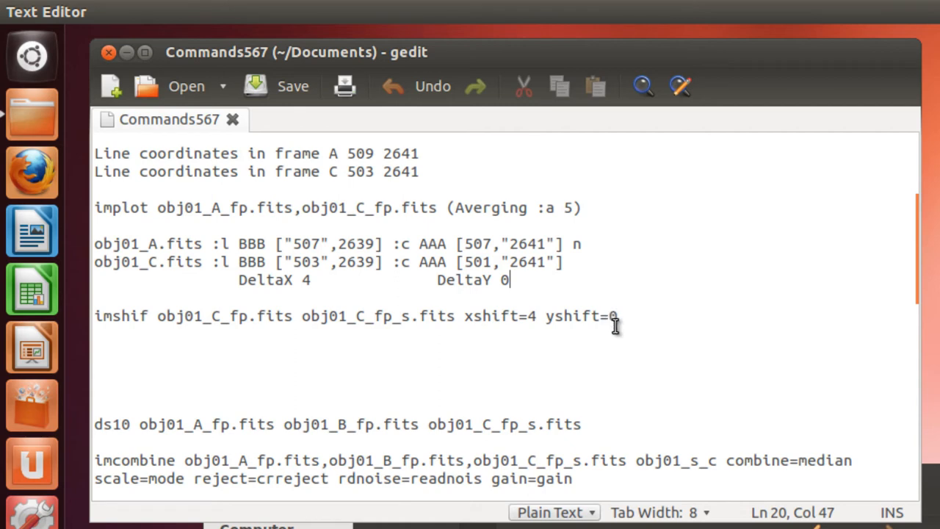
{"action": "mouse_move", "coordinate": [623, 314]}
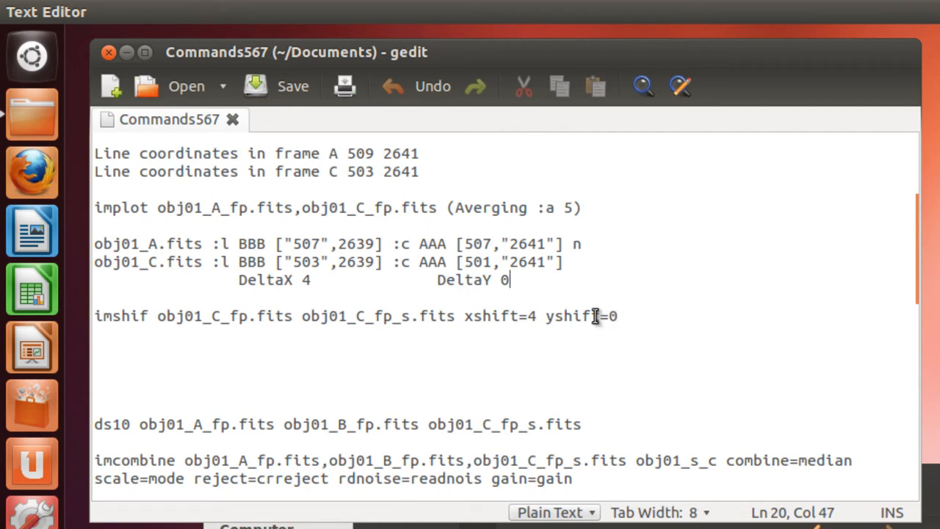
{"action": "mouse_move", "coordinate": [468, 316]}
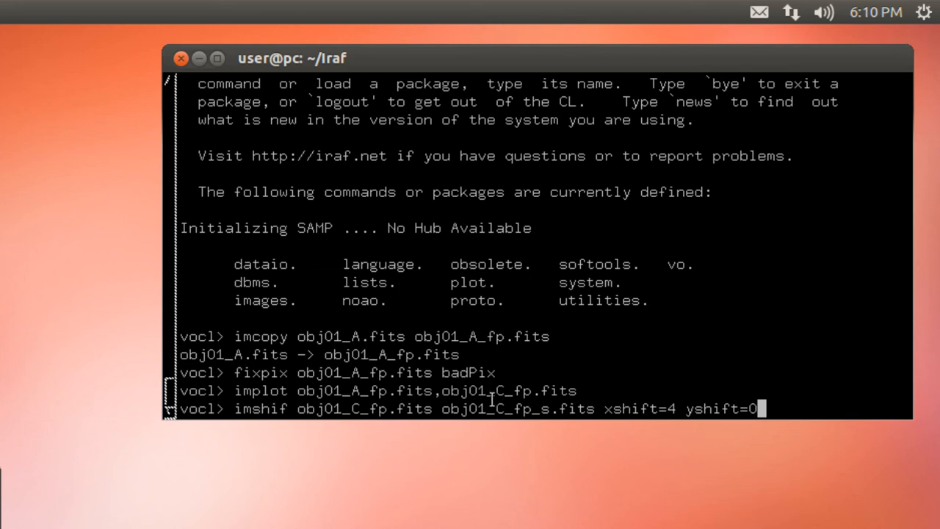
{"action": "mouse_move", "coordinate": [754, 364]}
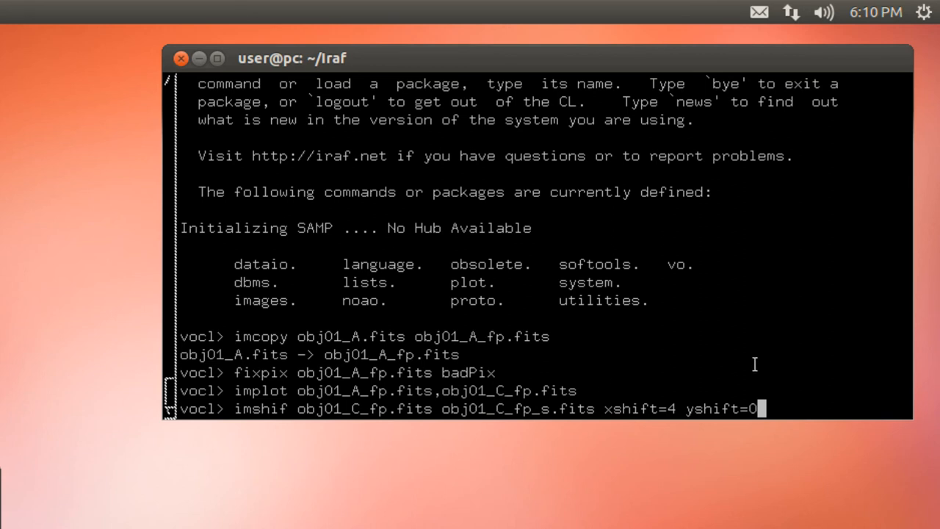
{"action": "mouse_move", "coordinate": [794, 367]}
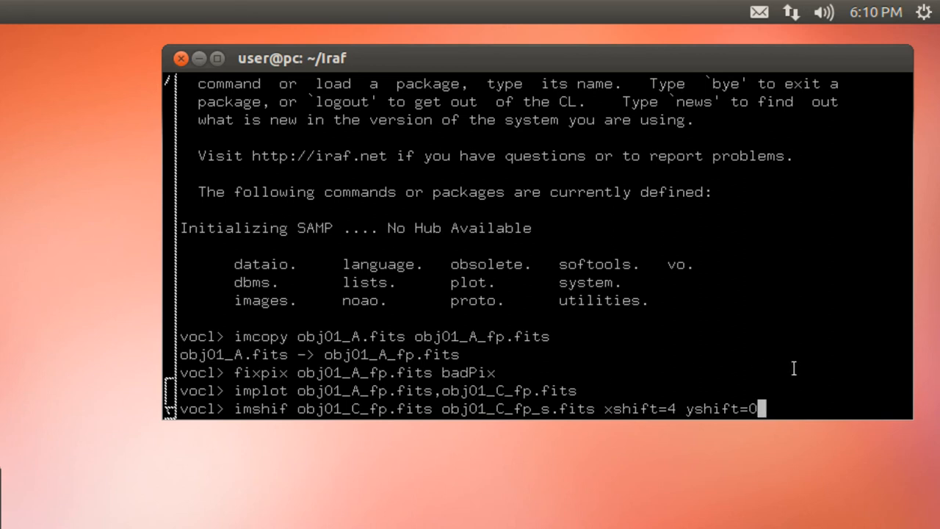
Run imshif to shift obj01_C_fp.fits 4 pixels in x into obj01_C_fp_s.fits
{"action": "key", "text": "Return"}
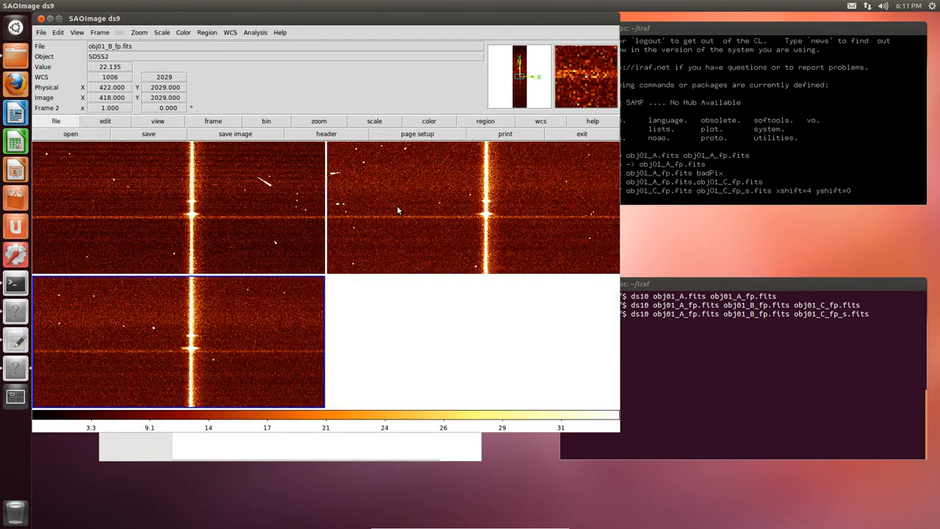
Blink through frames obj01_A_fp, obj01_B_fp and obj01_C_fp_s in ds9
{"action": "left_click", "coordinate": [213, 121]}
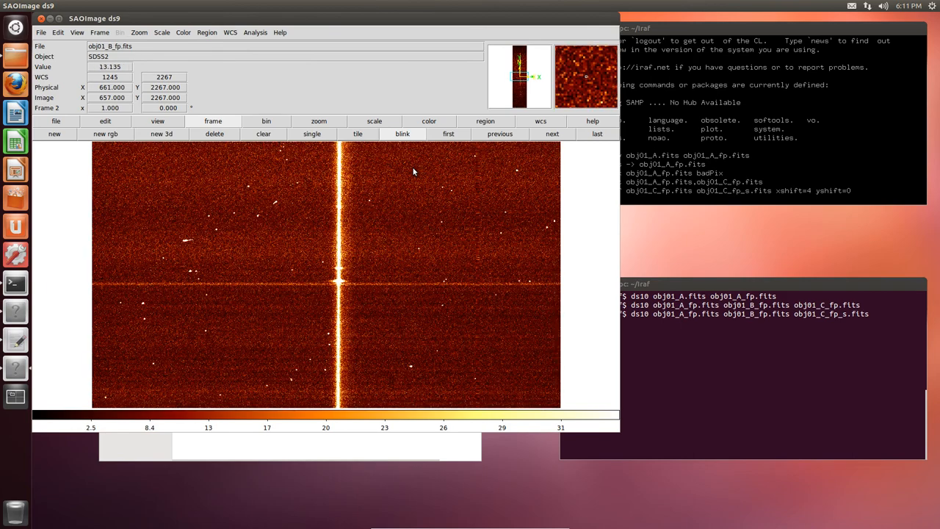
{"action": "mouse_move", "coordinate": [387, 144]}
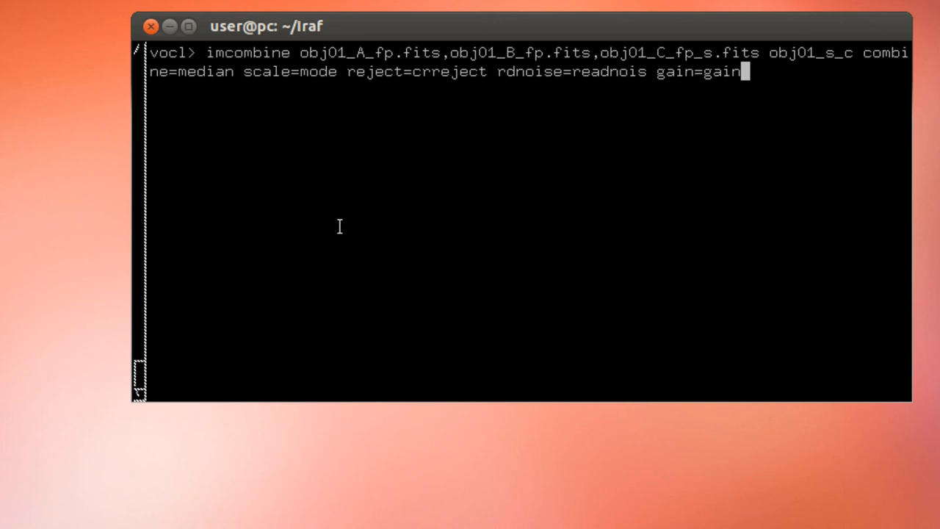
{"action": "mouse_move", "coordinate": [442, 212]}
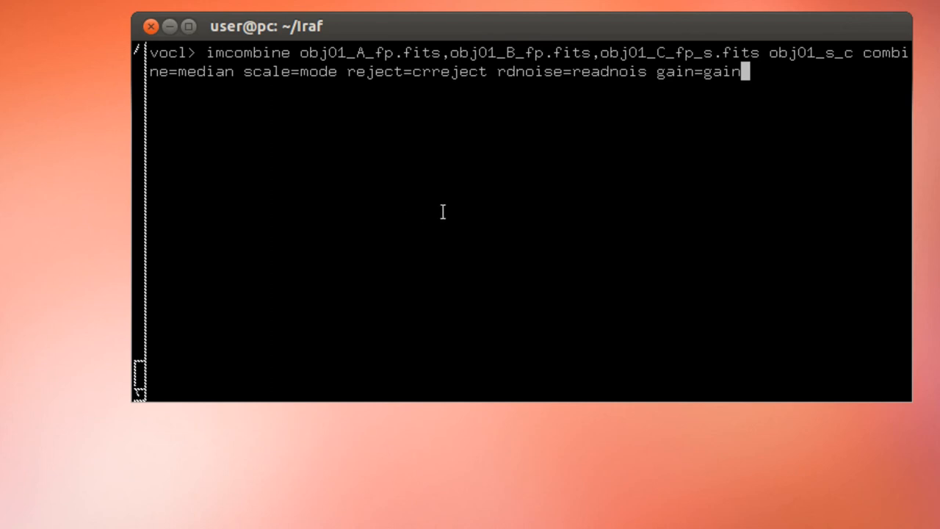
{"action": "mouse_move", "coordinate": [538, 98]}
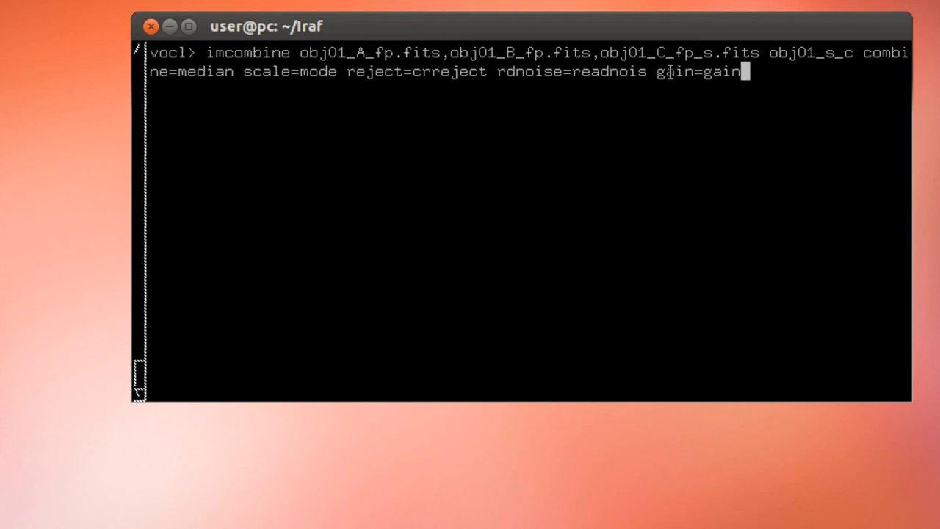
Run imcombine with combine=median and reject=crreject to produce obj01_s_c
{"action": "key", "text": "Return"}
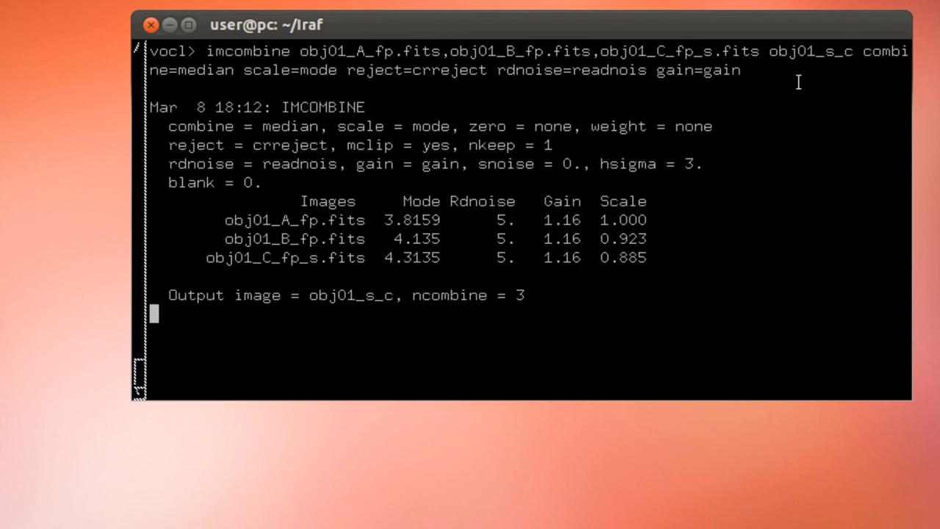
{"action": "key", "text": "Return"}
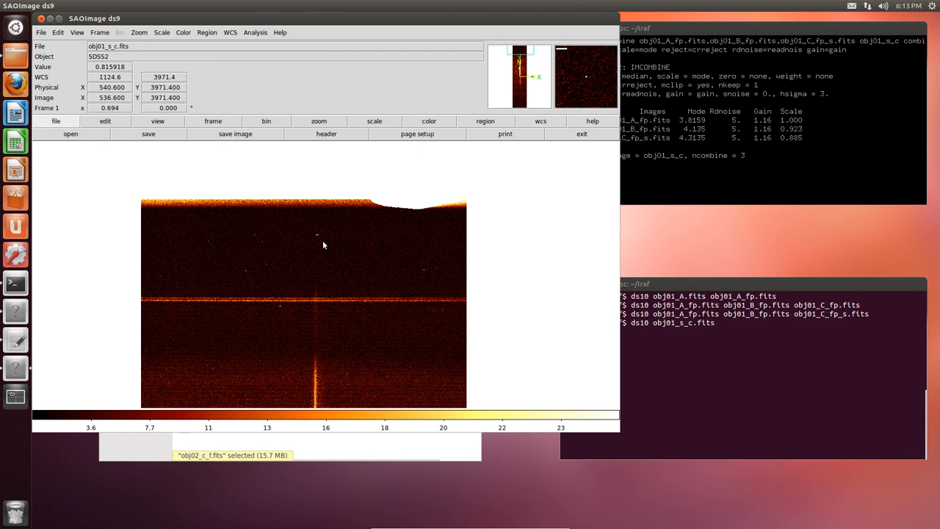
{"action": "mouse_move", "coordinate": [325, 251]}
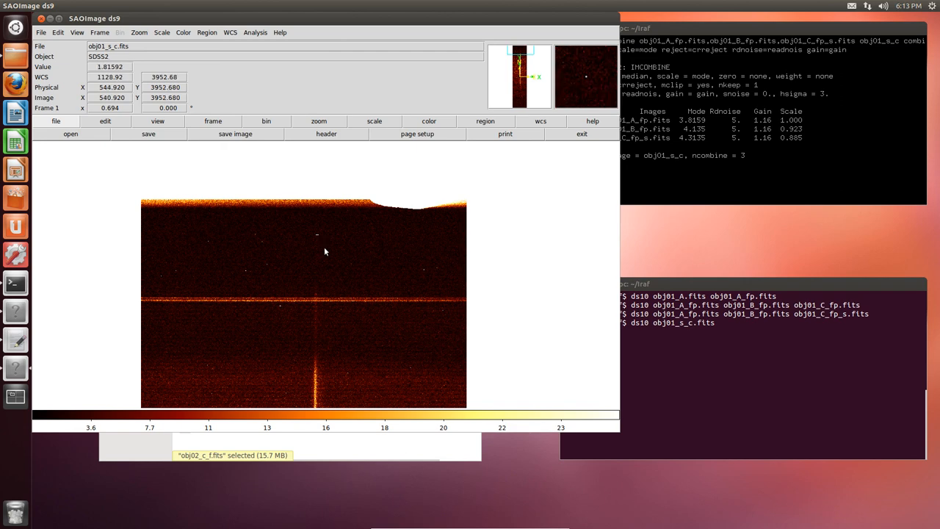